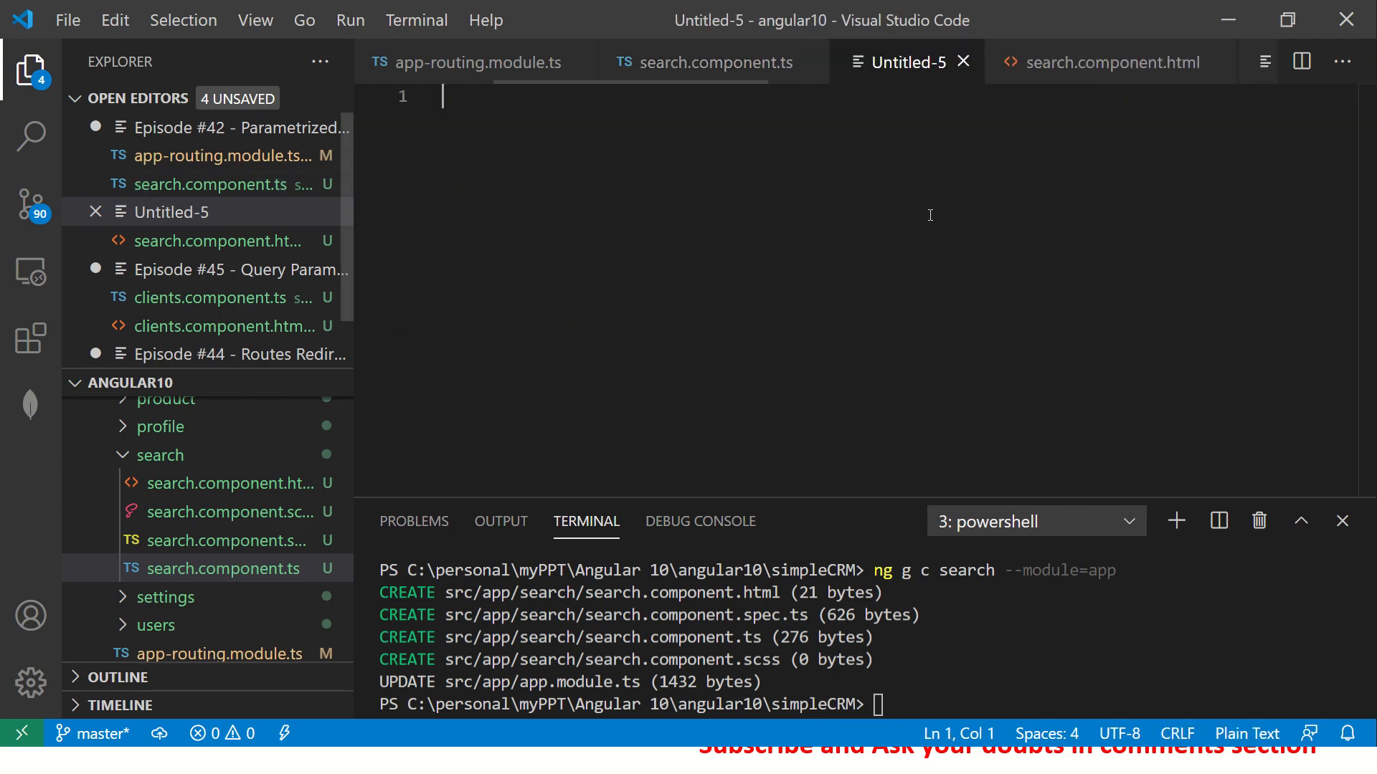
# Step: Write the Episode #46 title and first two notes: unmatched routes hit the wildcard route, which must be last
pyautogui.write('Episode #46 Wildcard Routes')
pyautogui.write('1. Any un')
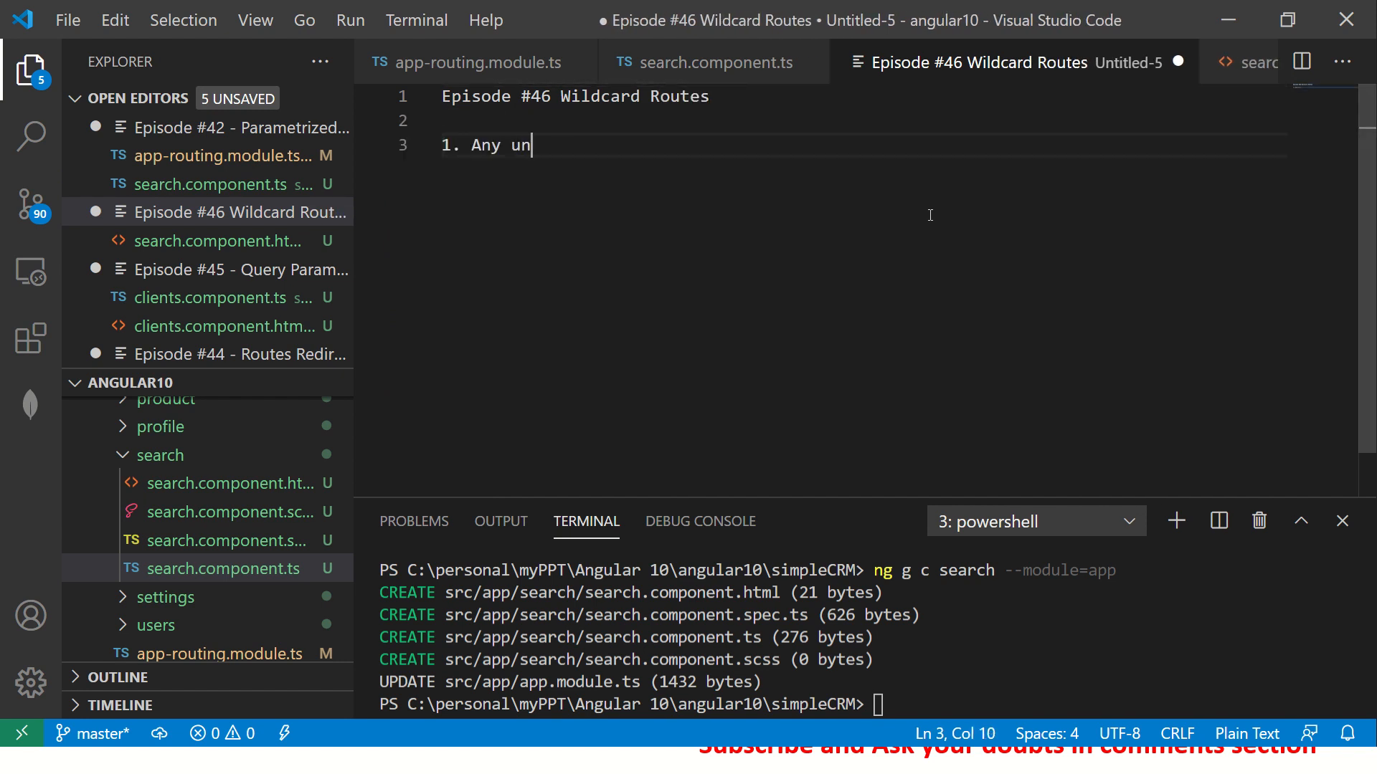
pyautogui.write('matched')
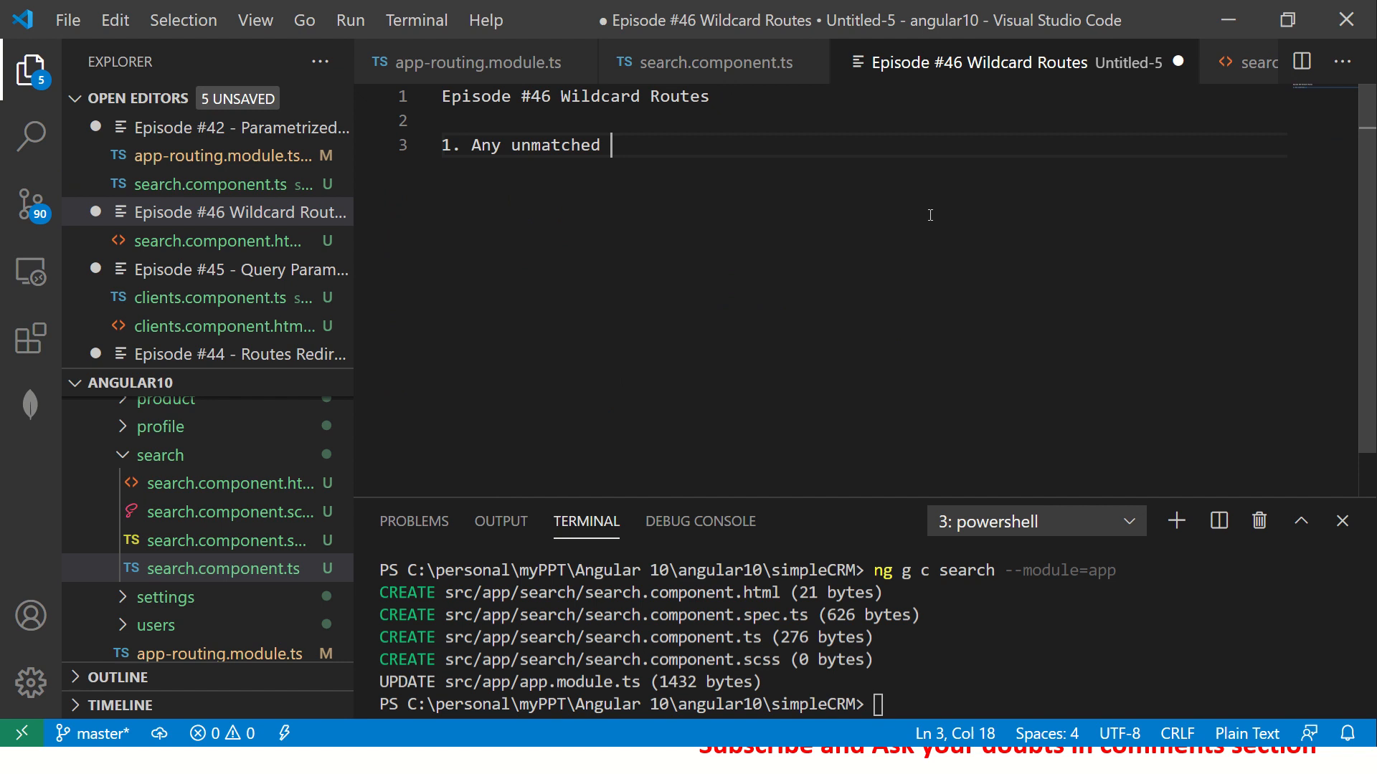
pyautogui.write('route will be intercepted by')
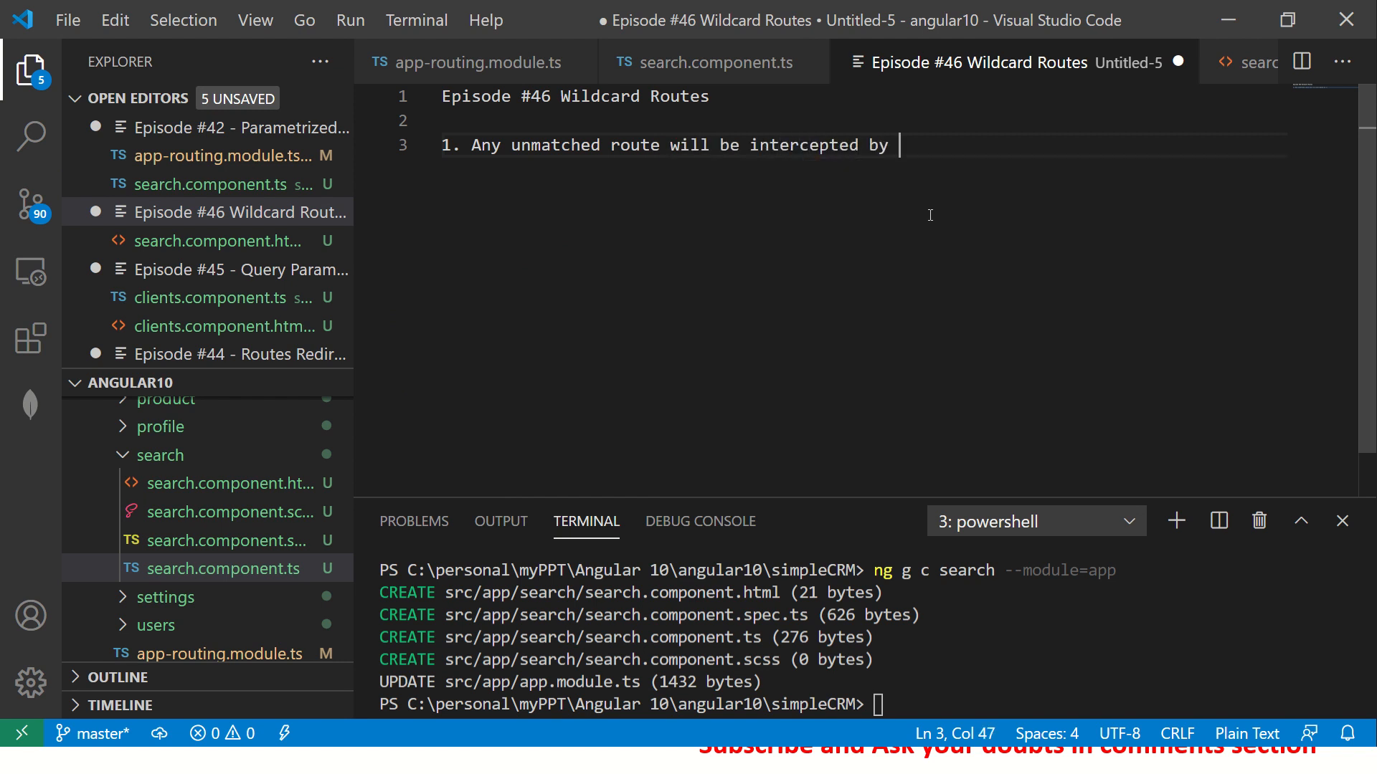
pyautogui.write('Wild card r')
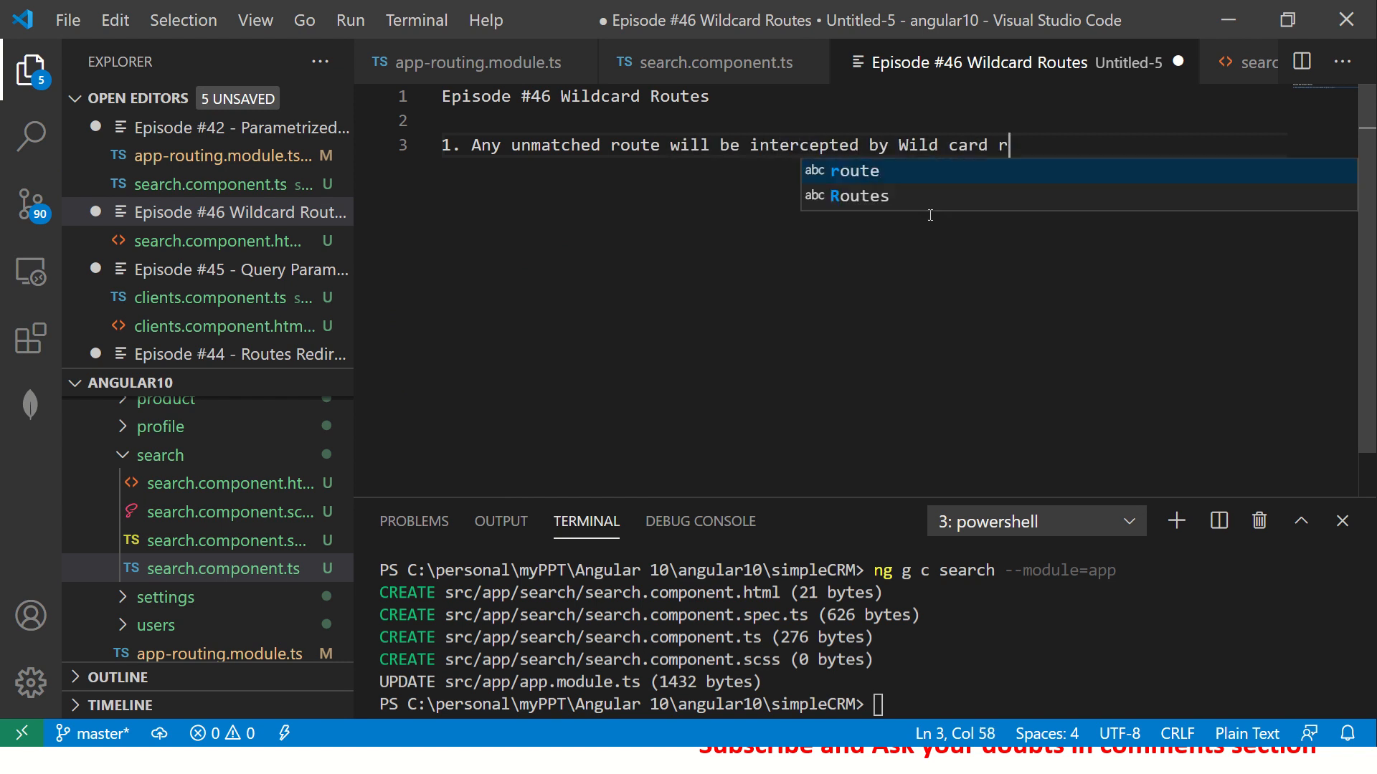
pyautogui.write('oute')
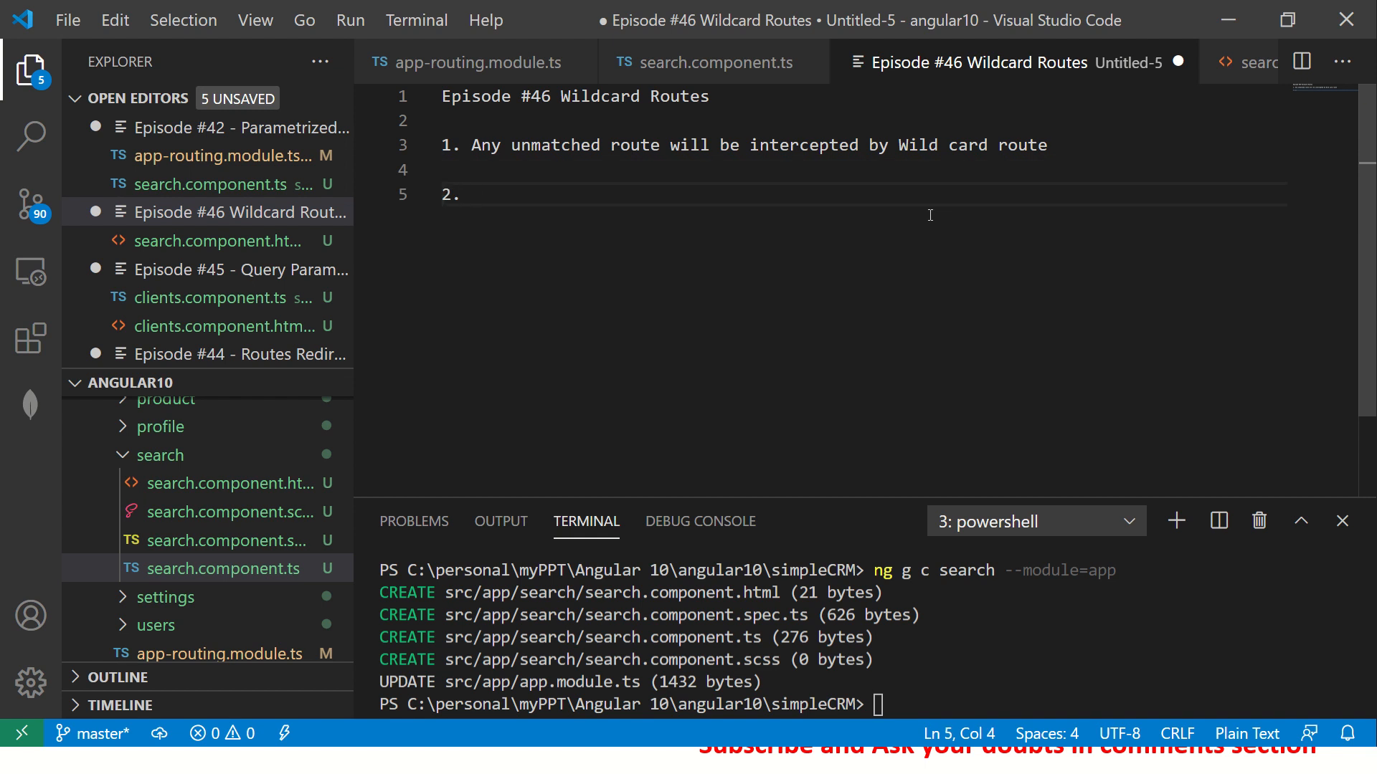
pyautogui.write('This has t')
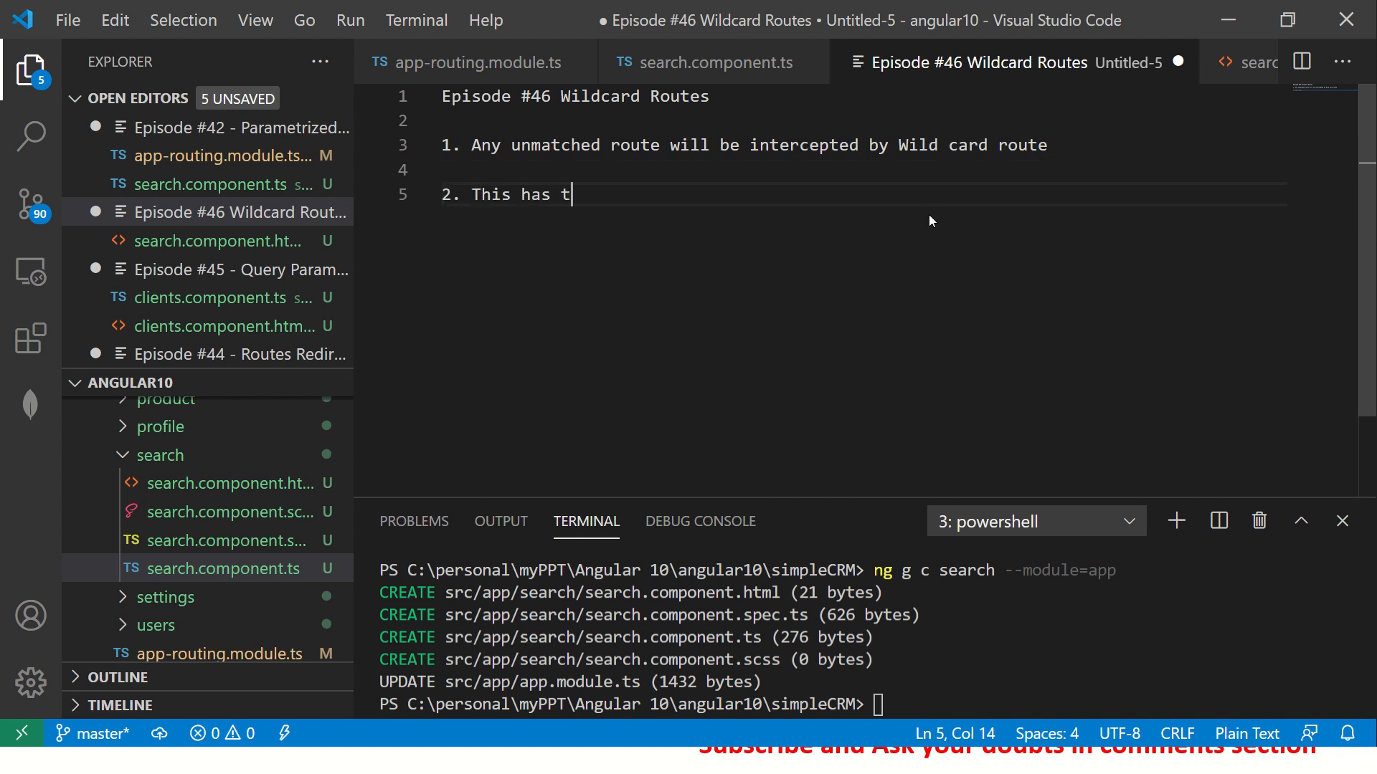
pyautogui.write('o be the last route in your configuration')
pyautogui.write('3.')
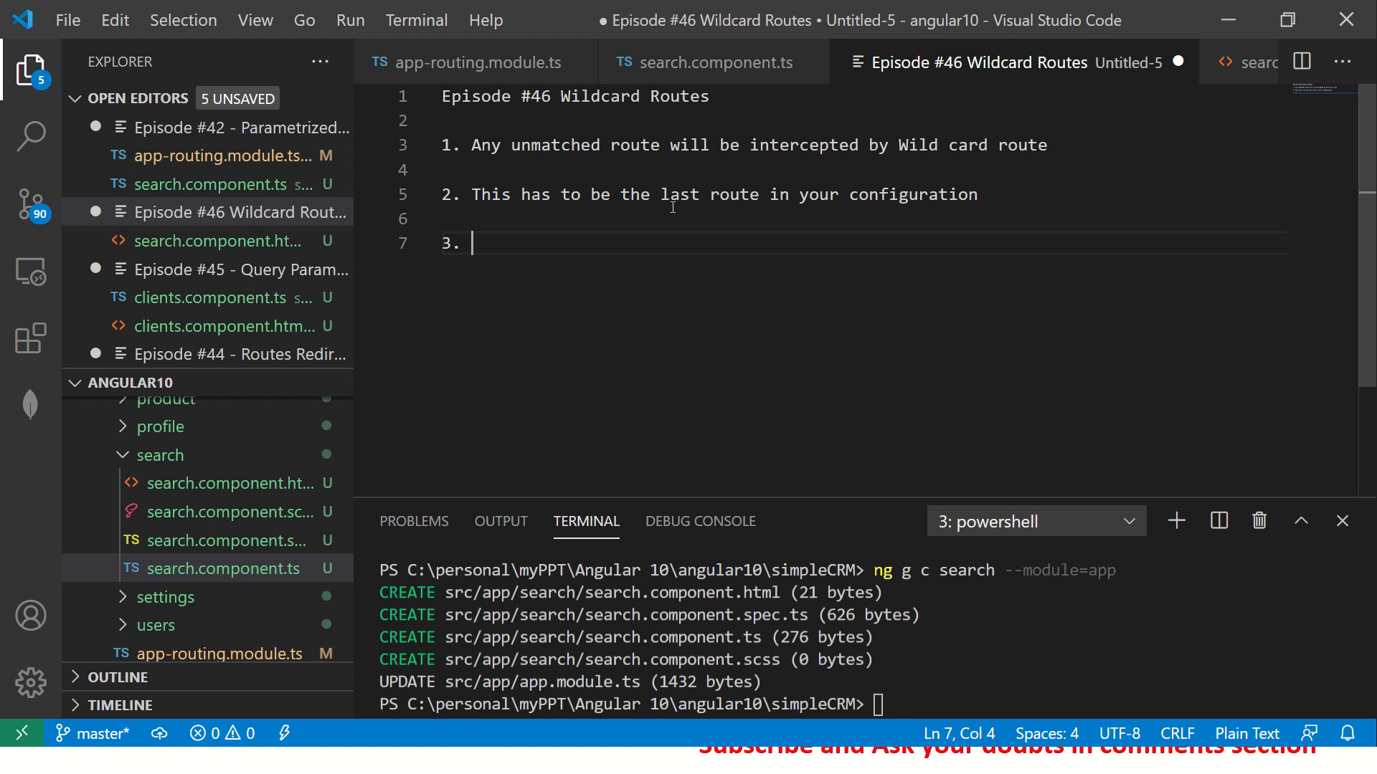
pyautogui.moveTo(542, 248)
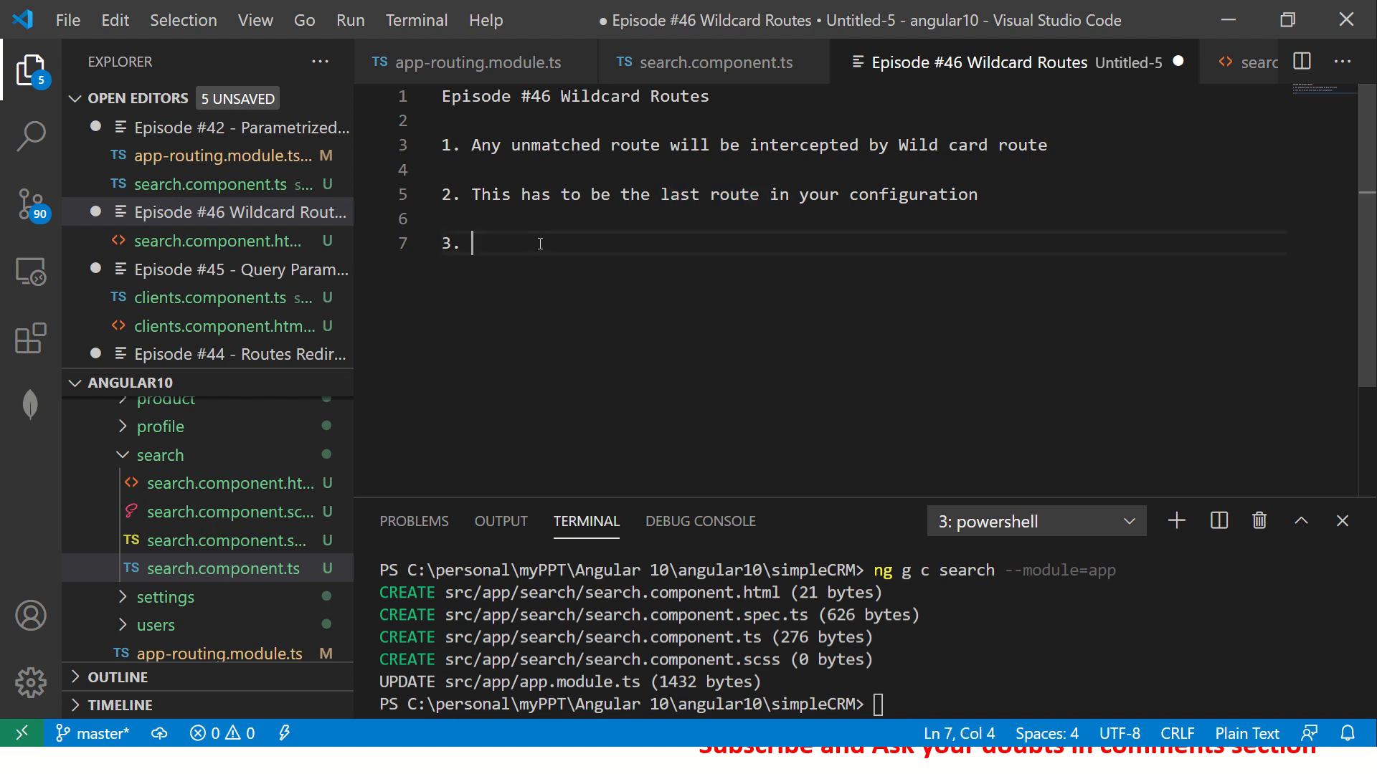
# Step: Add the third note: the wildcard route is defined by the path "**"
pyautogui.write('we dei')
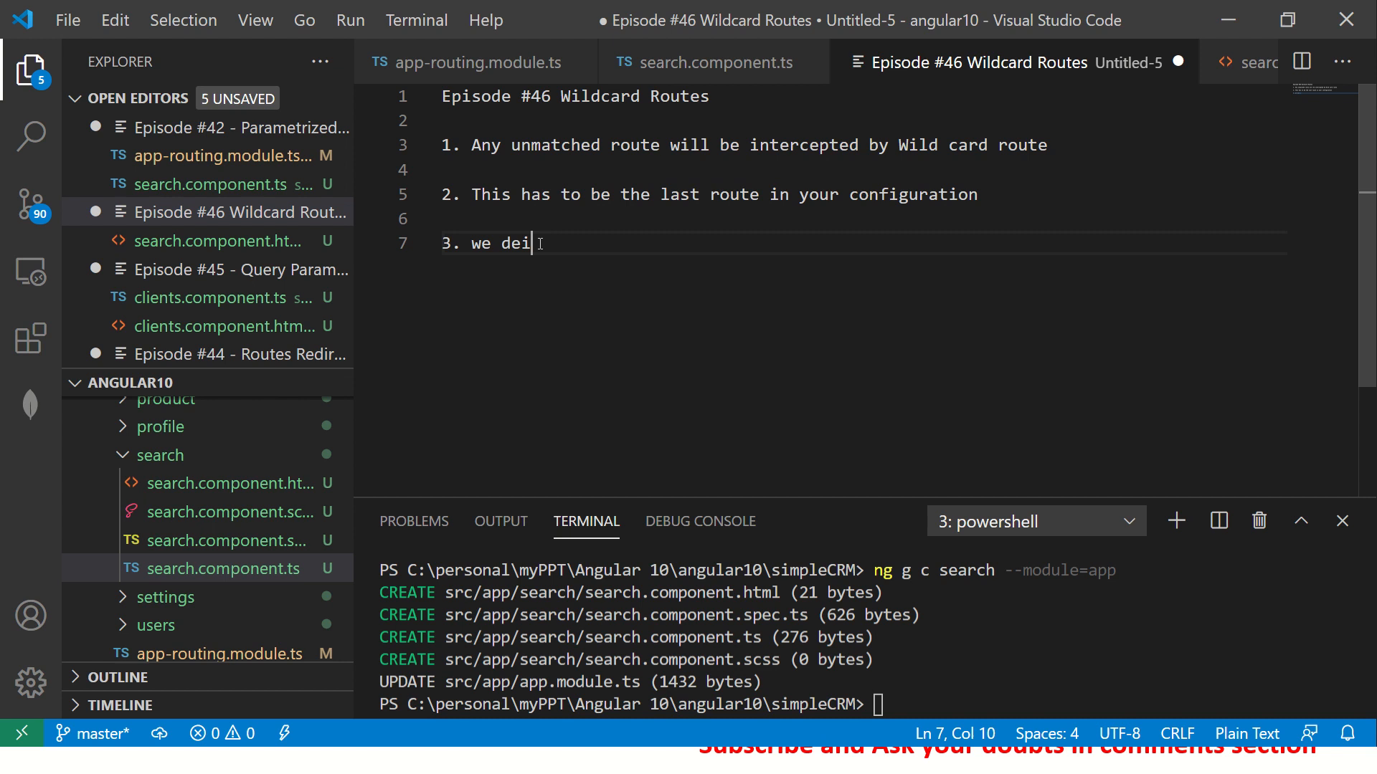
pyautogui.write('fine by say')
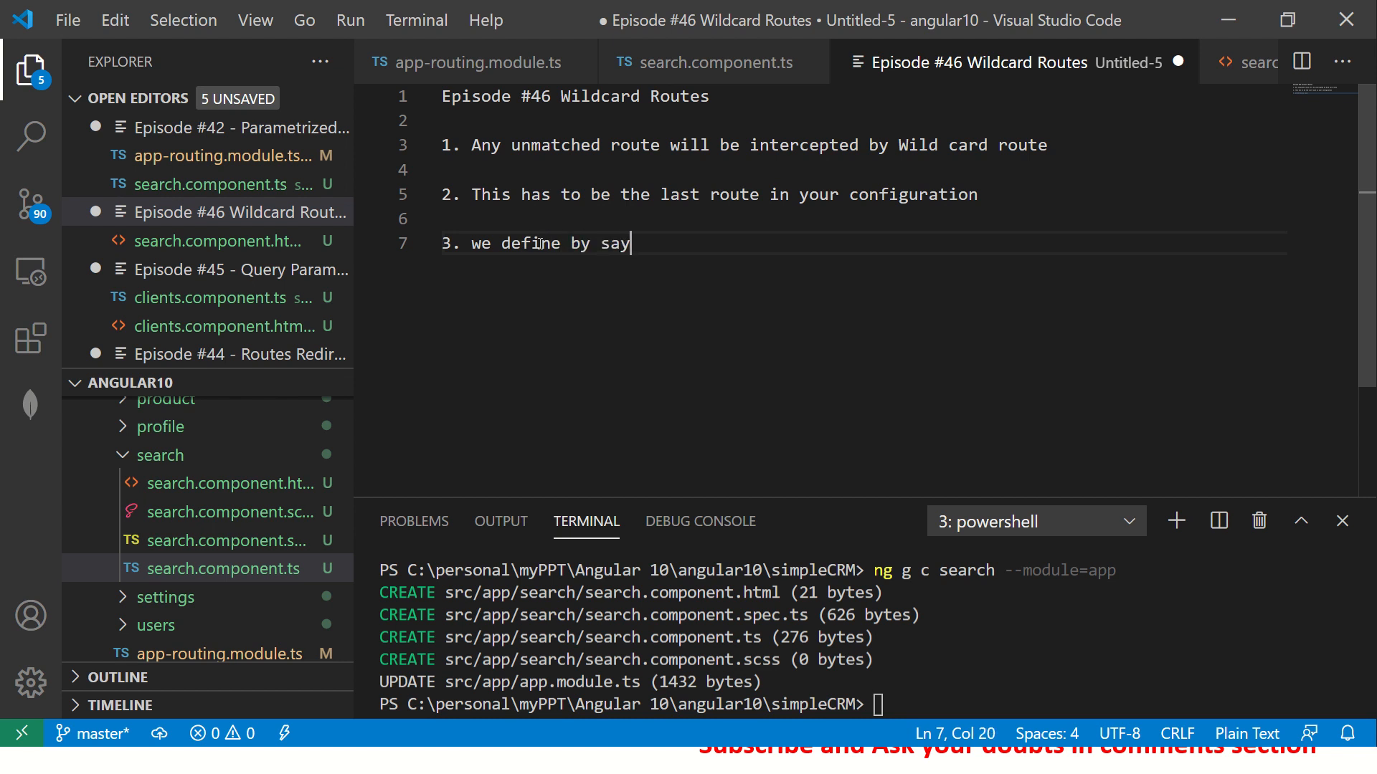
pyautogui.write('ing the path to ma')
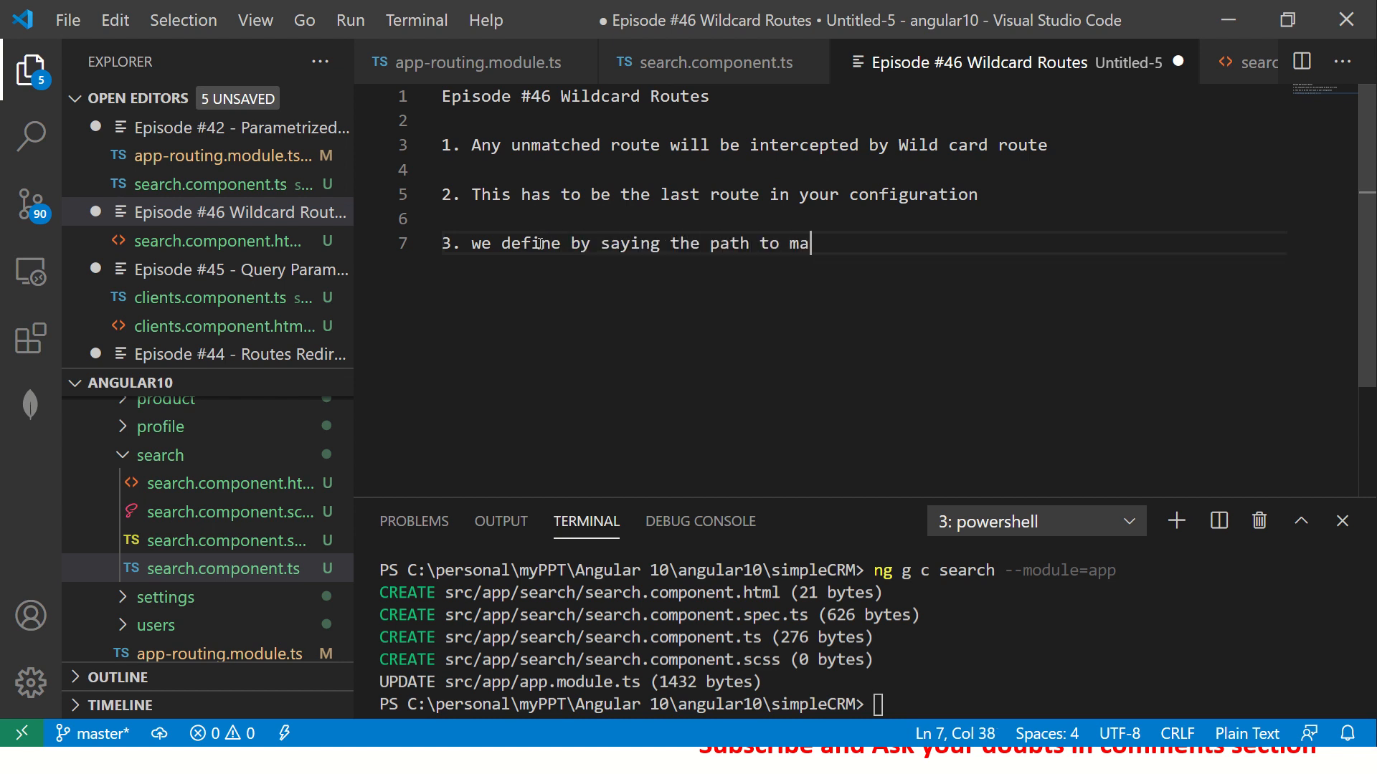
pyautogui.write('tch "*')
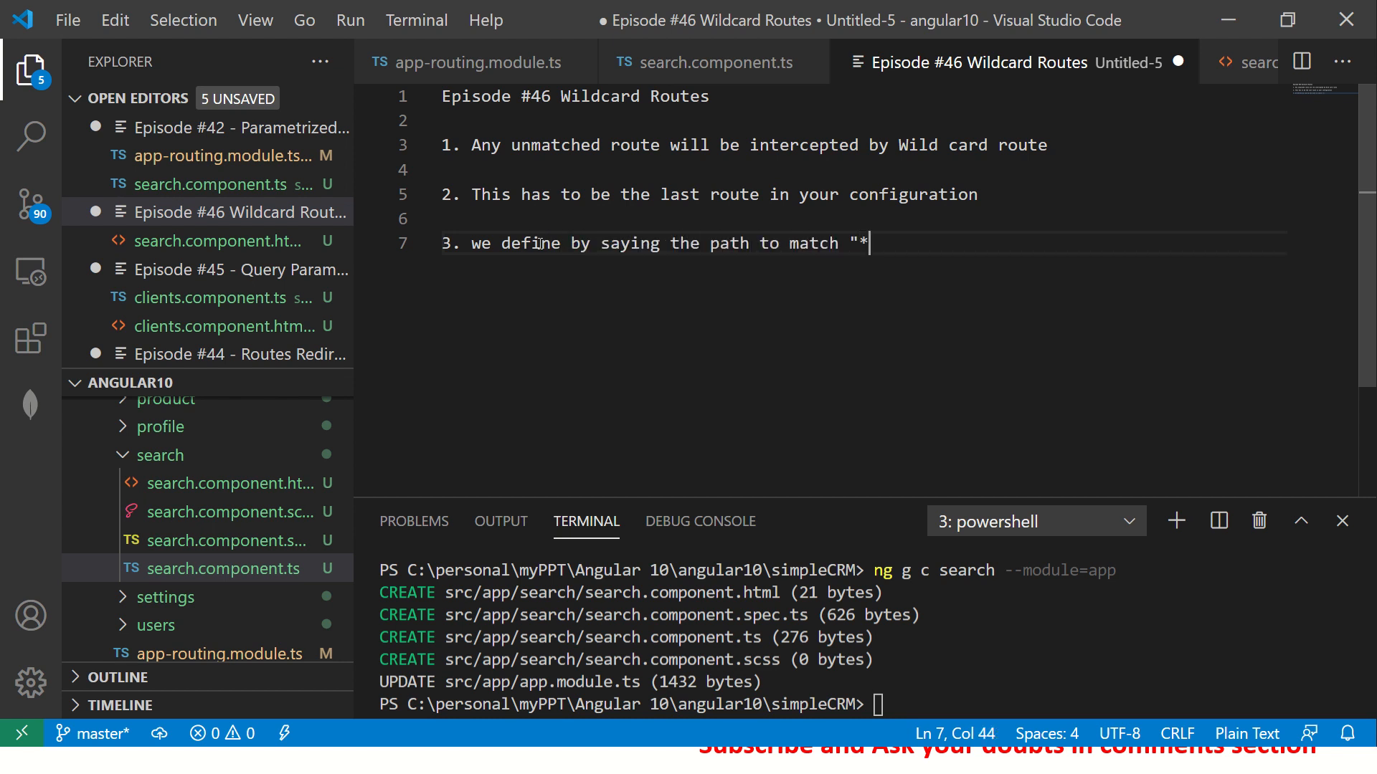
pyautogui.write('*"')
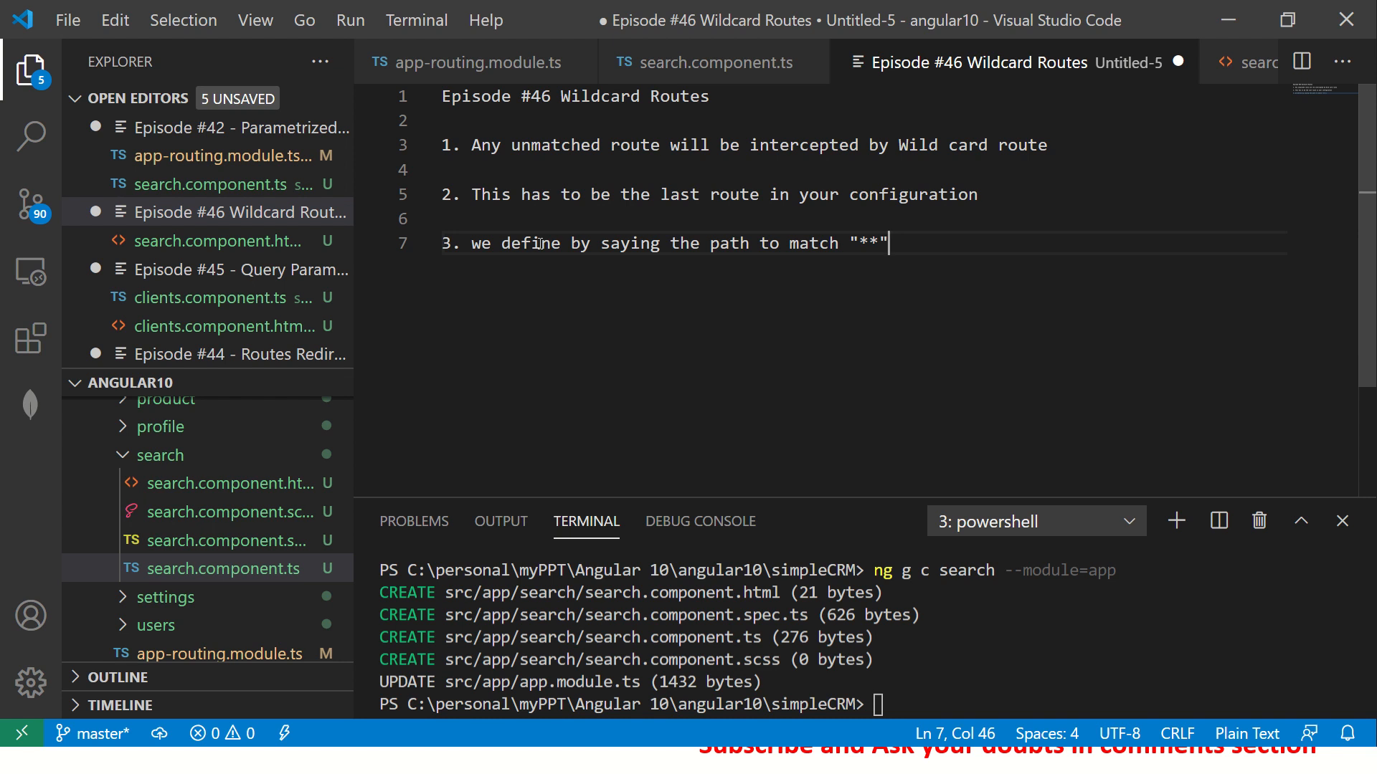
pyautogui.press('Enter')
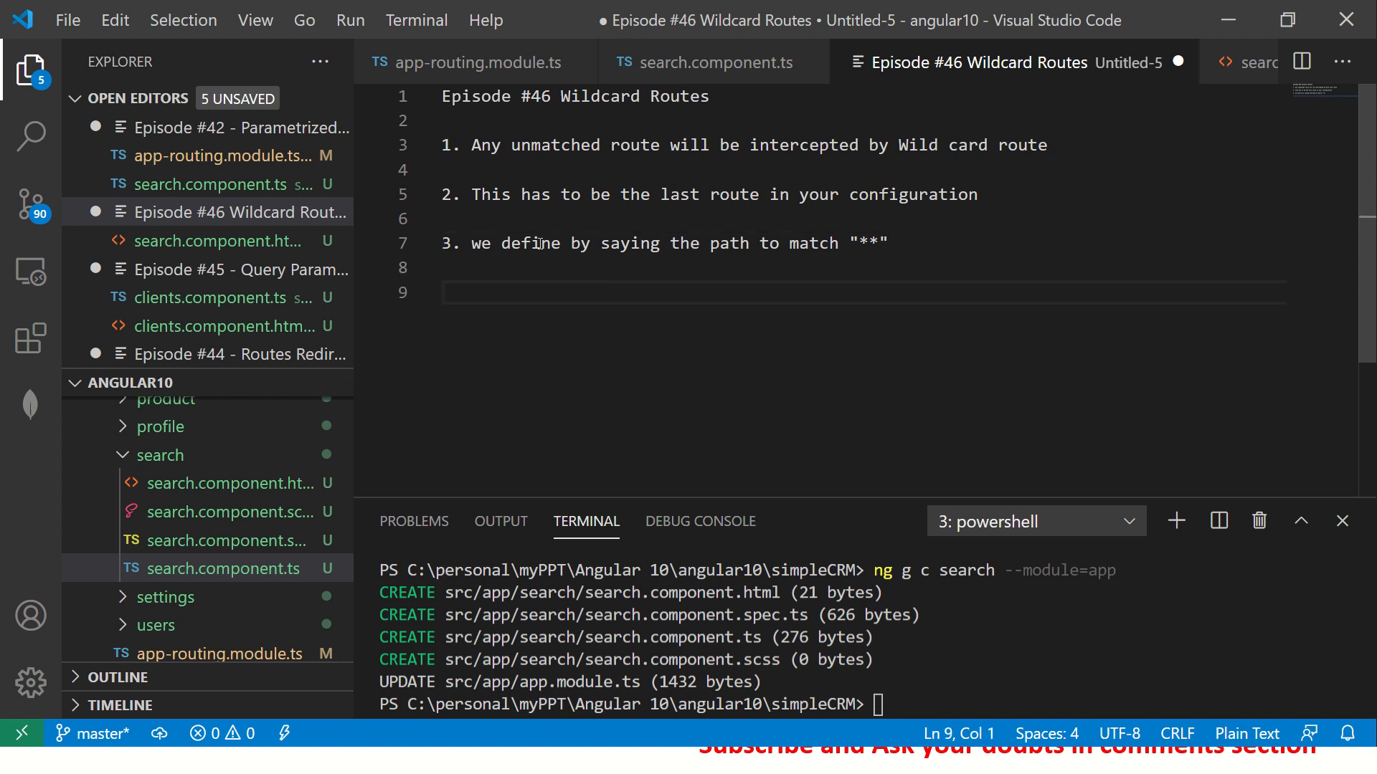
pyautogui.moveTo(362, 518)
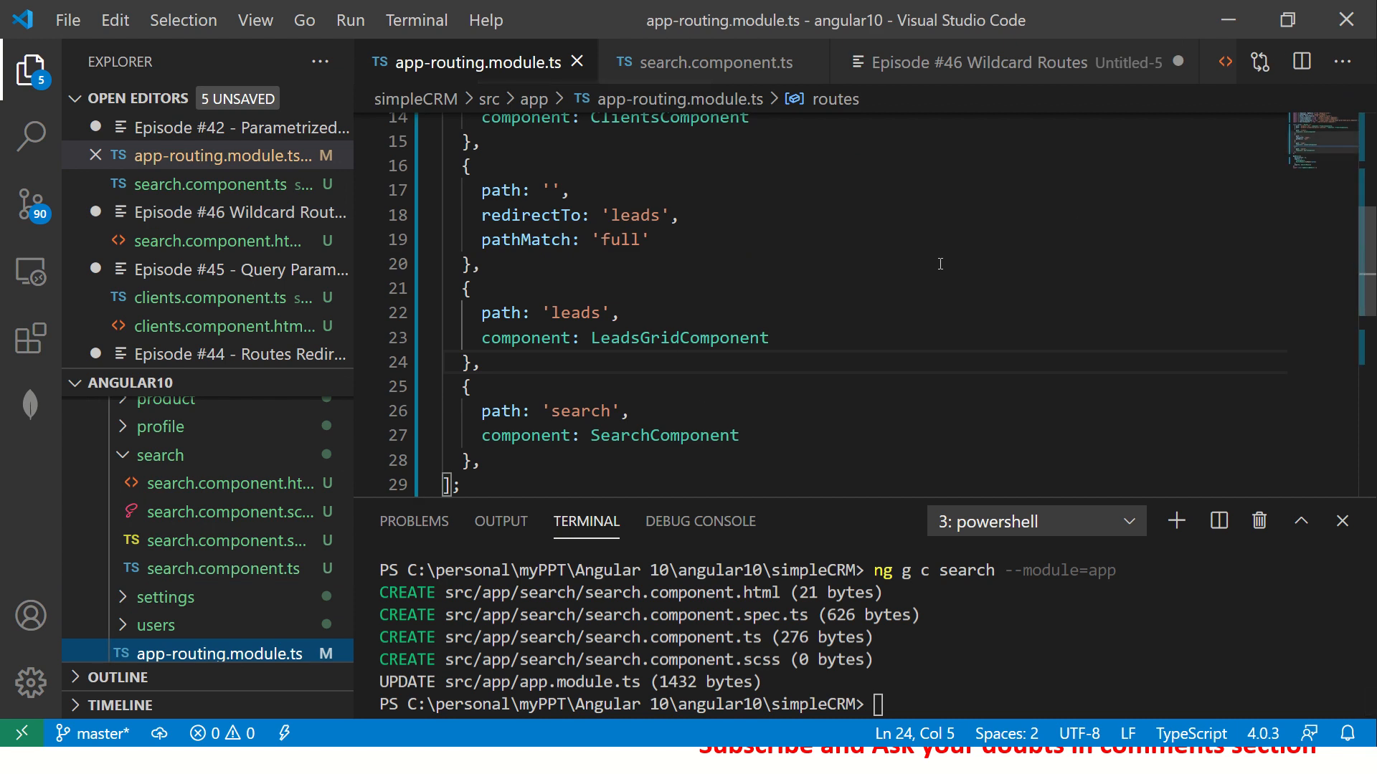
# Step: Add a { path: '**', component } entry at the end of routes and generate the pageNotFound component
pyautogui.scroll(-3)
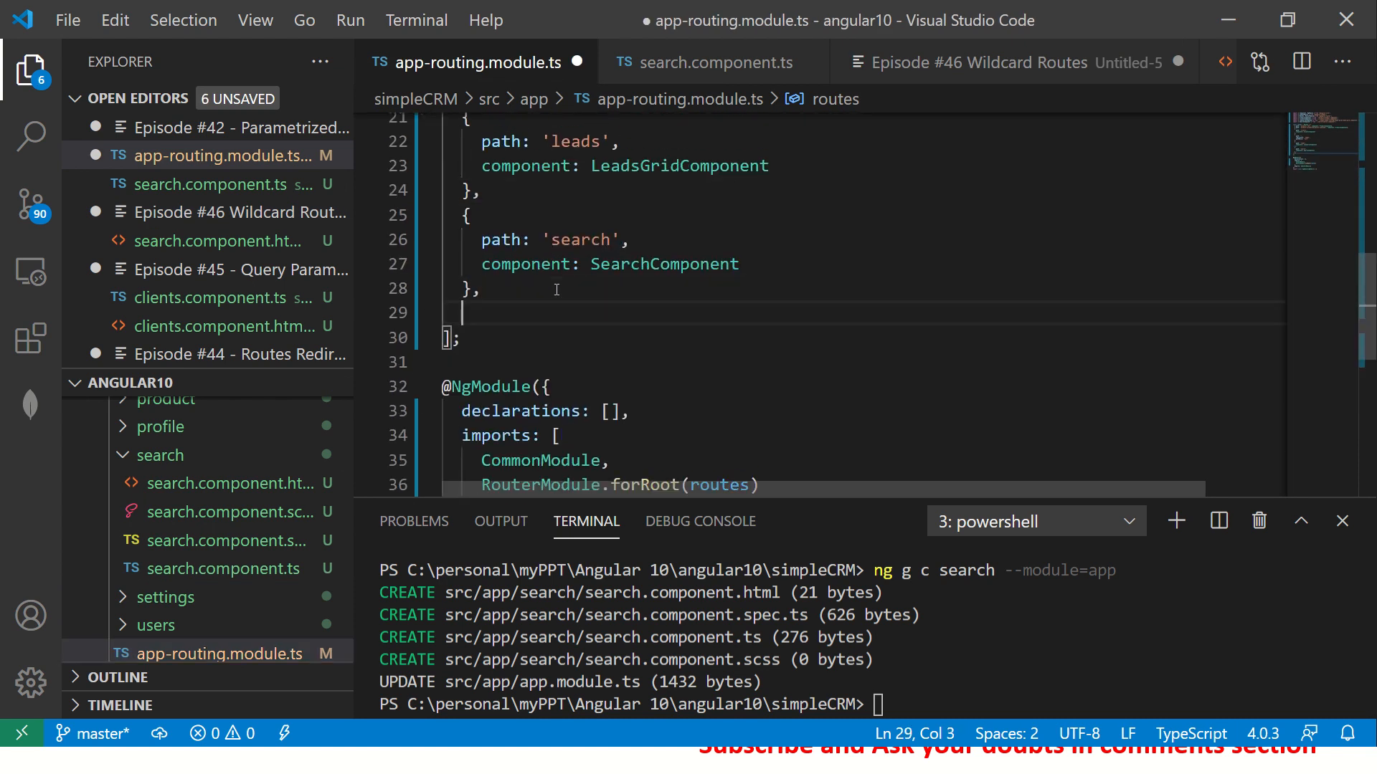
pyautogui.write('{')
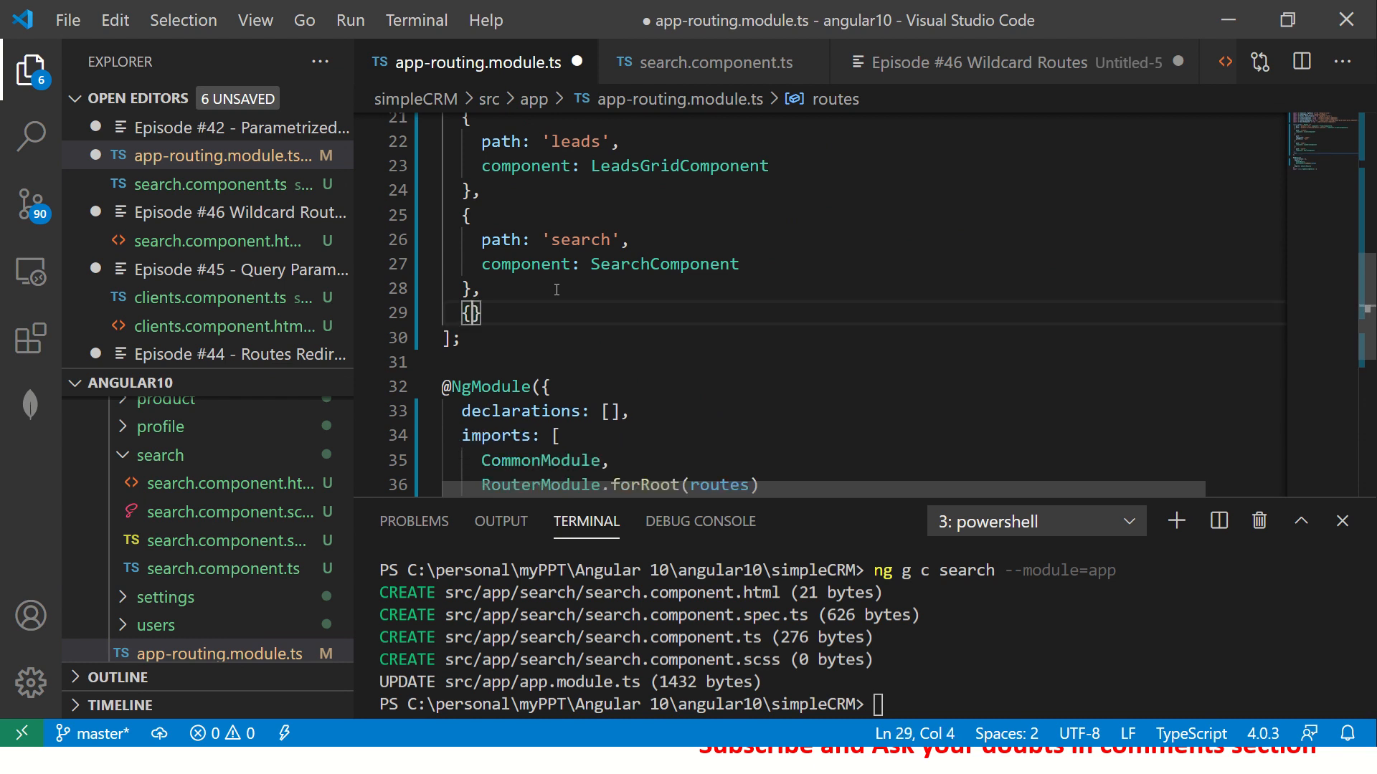
pyautogui.write('path:')
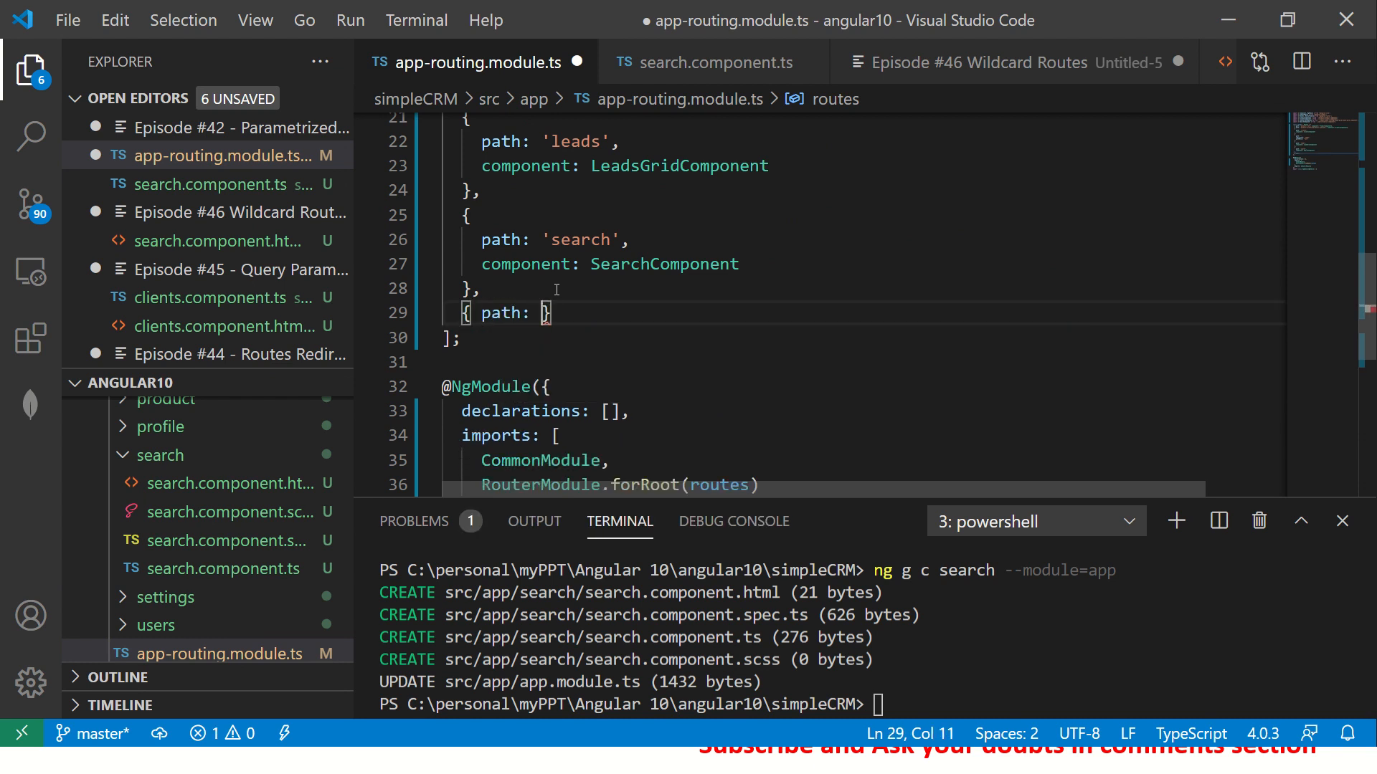
pyautogui.write("'**'")
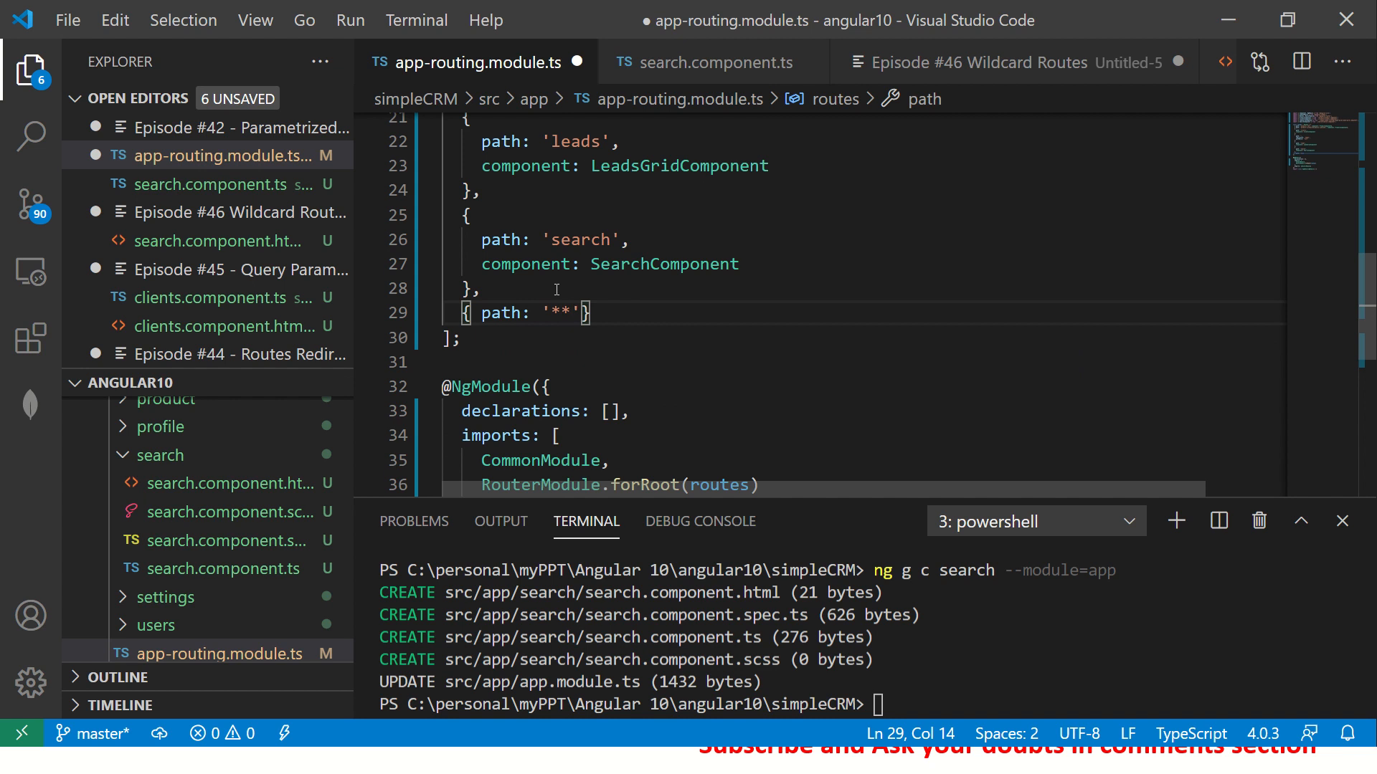
pyautogui.write(', component:')
pyautogui.click(869, 705)
pyautogui.write('ng g c')
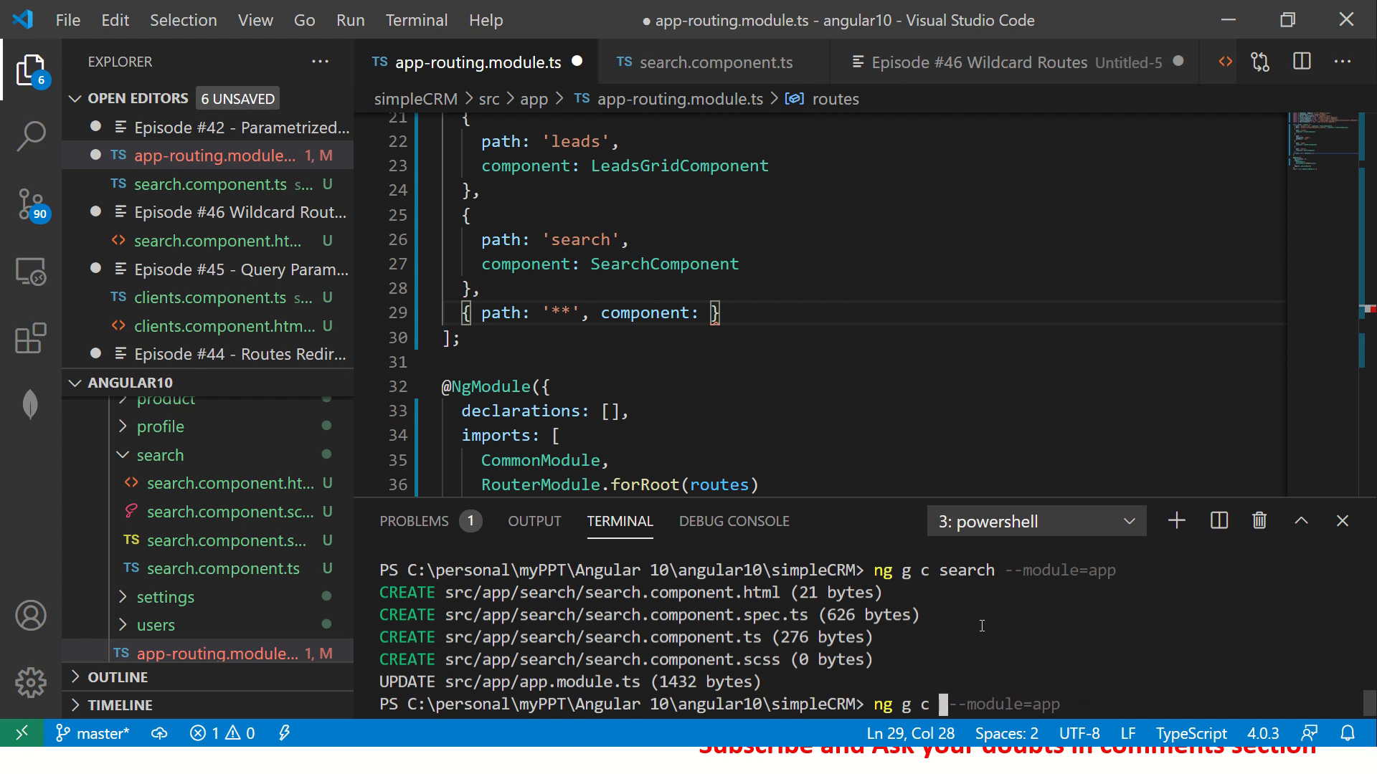
pyautogui.write('pageNotF')
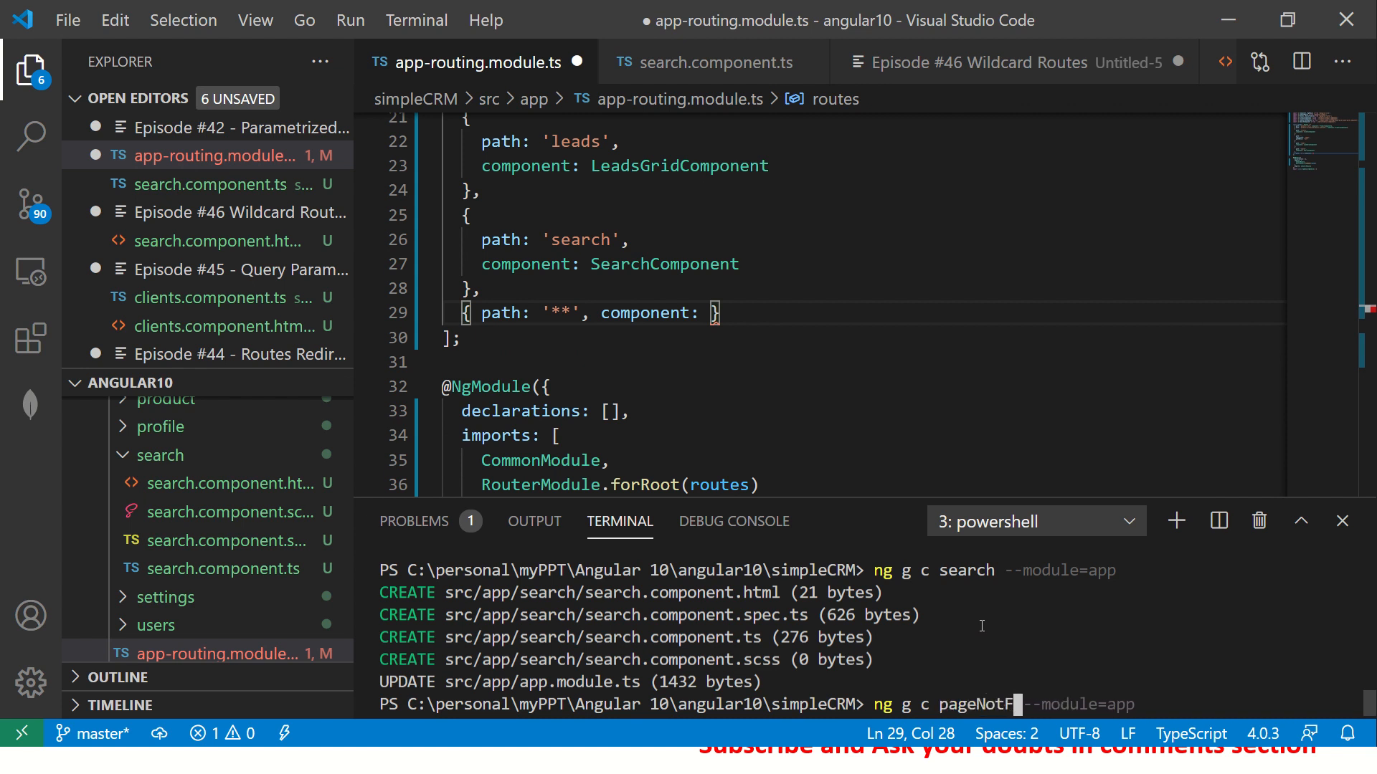
pyautogui.write('ound')
pyautogui.press('enter')
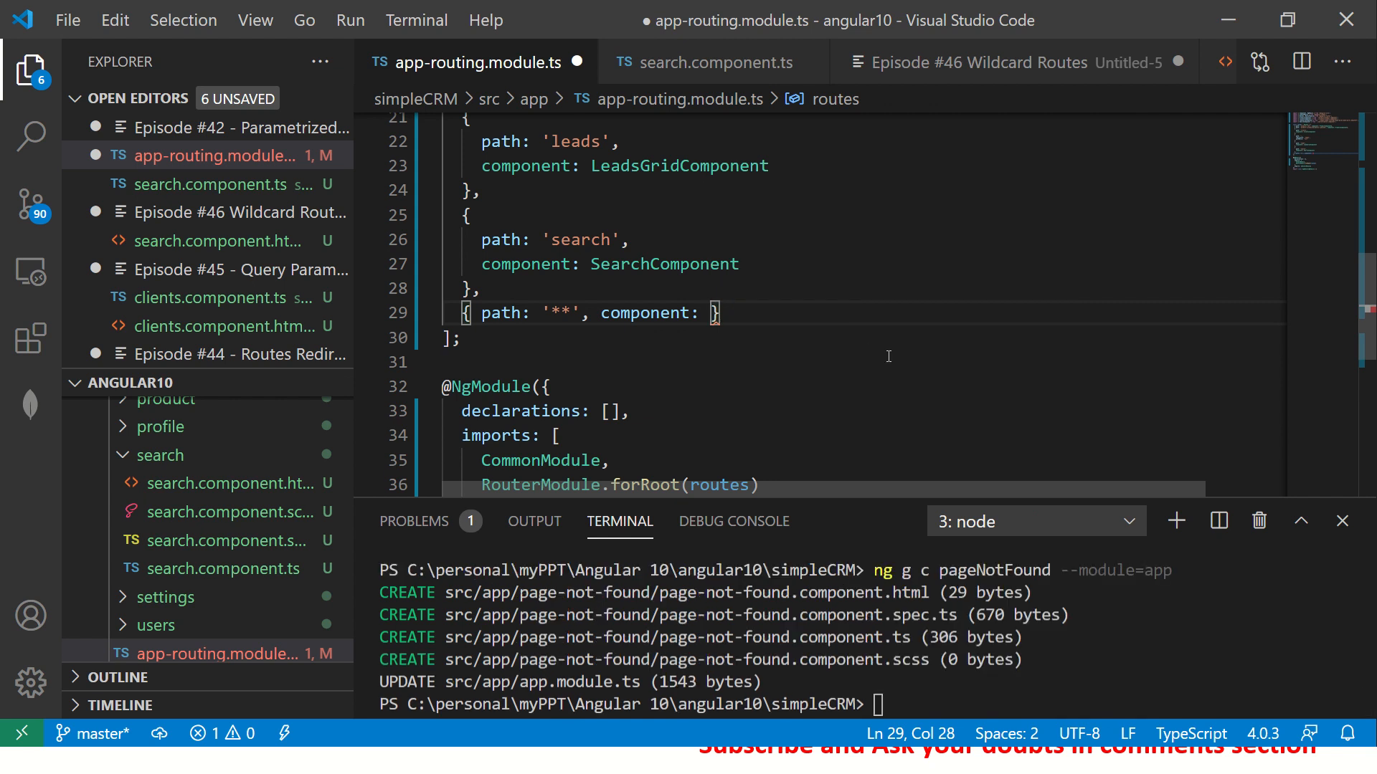
# Step: Point the '**' route at PageNotFoundComponent and review the wildcard path and component
pyautogui.write('Page')
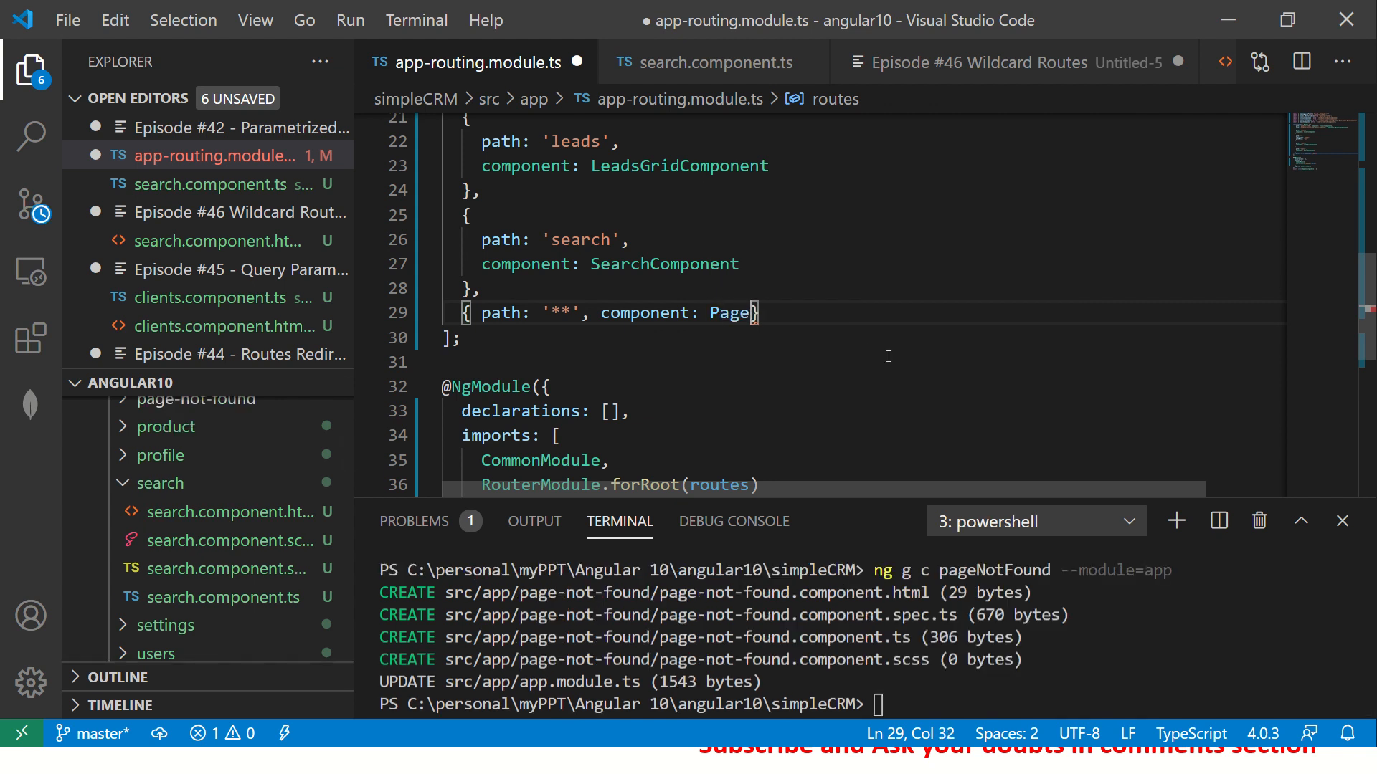
pyautogui.write('NotFoundComponent')
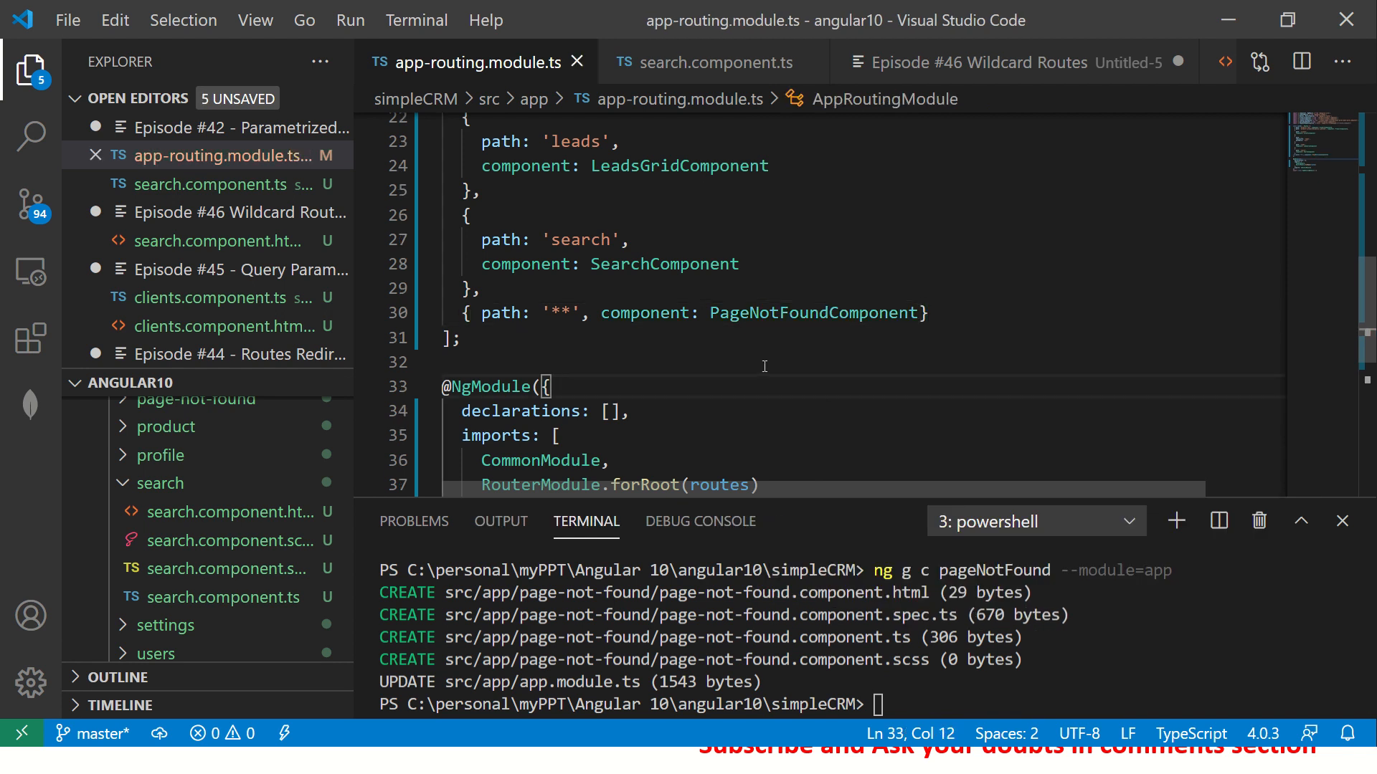
pyautogui.doubleClick(561, 314)
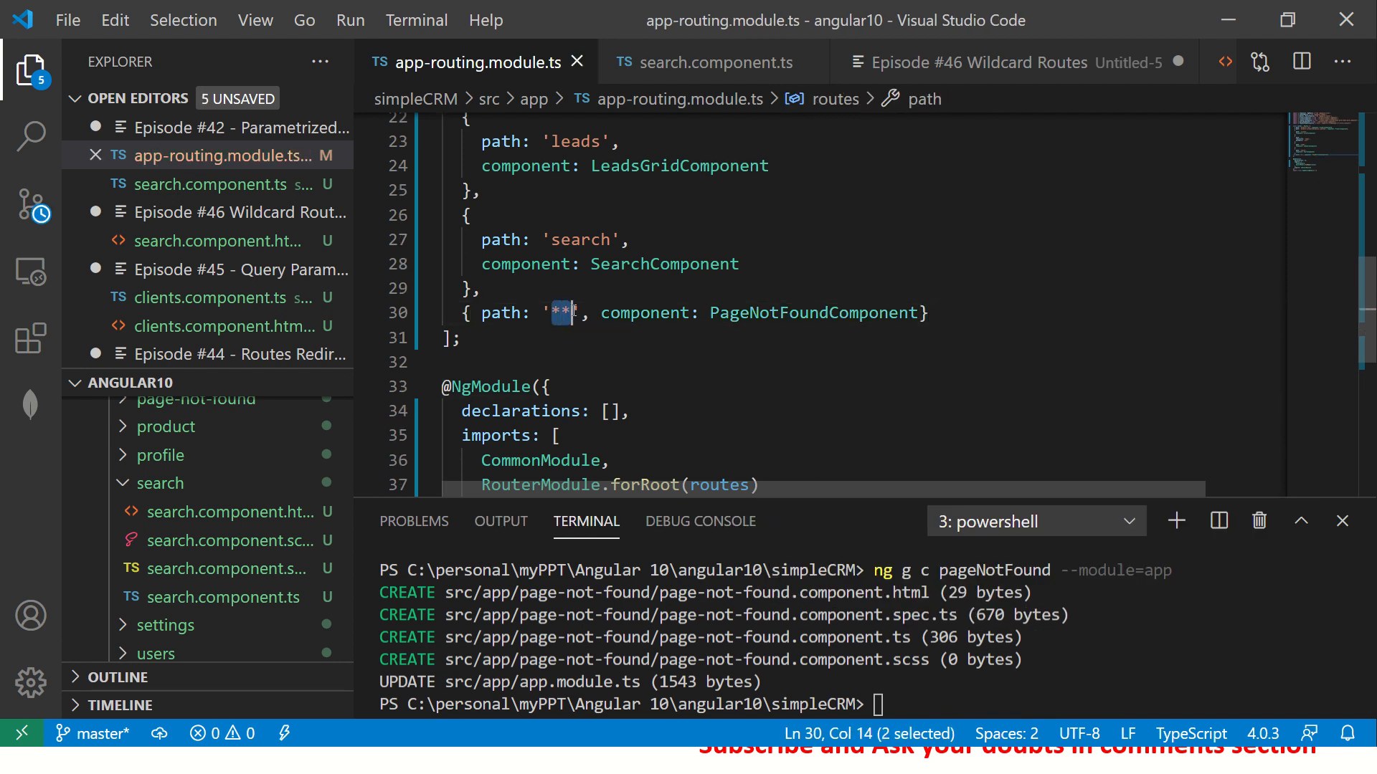
pyautogui.click(701, 362)
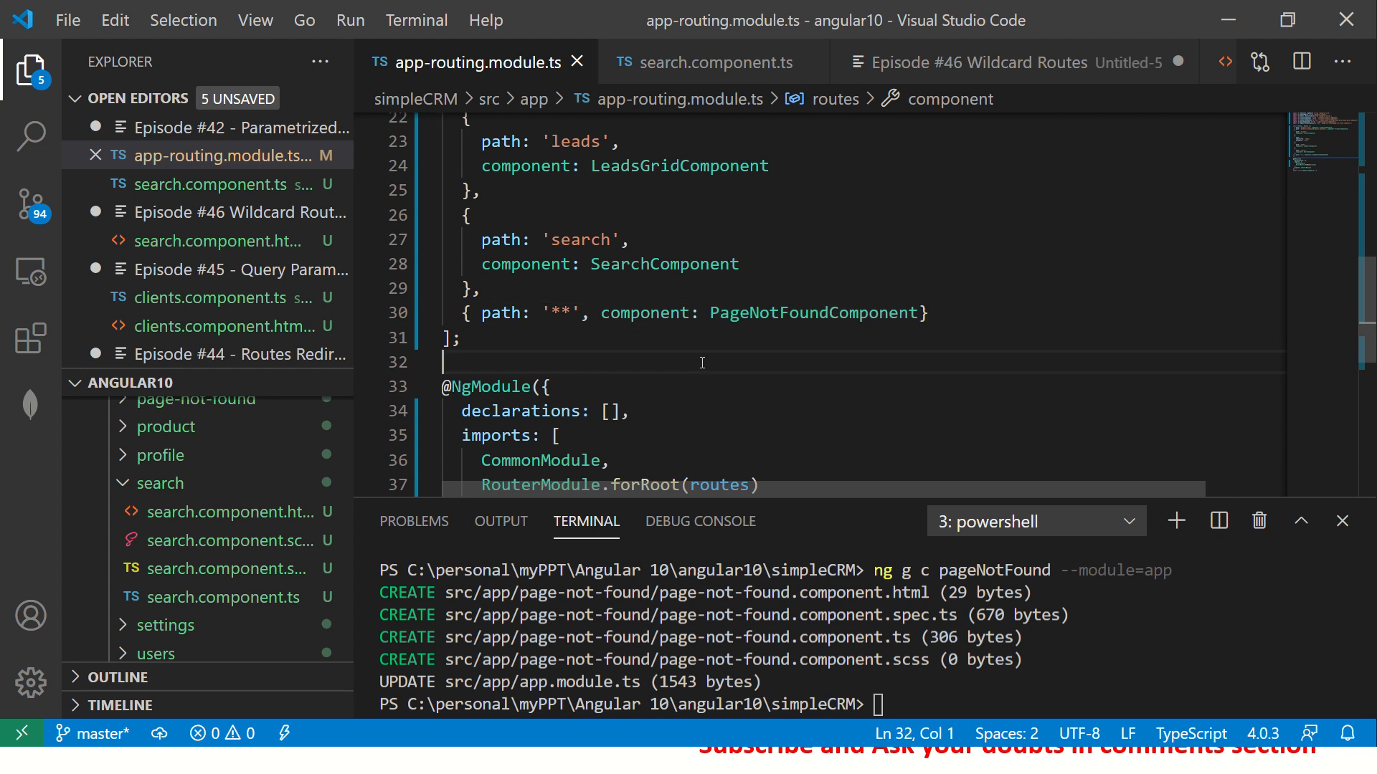
pyautogui.doubleClick(559, 314)
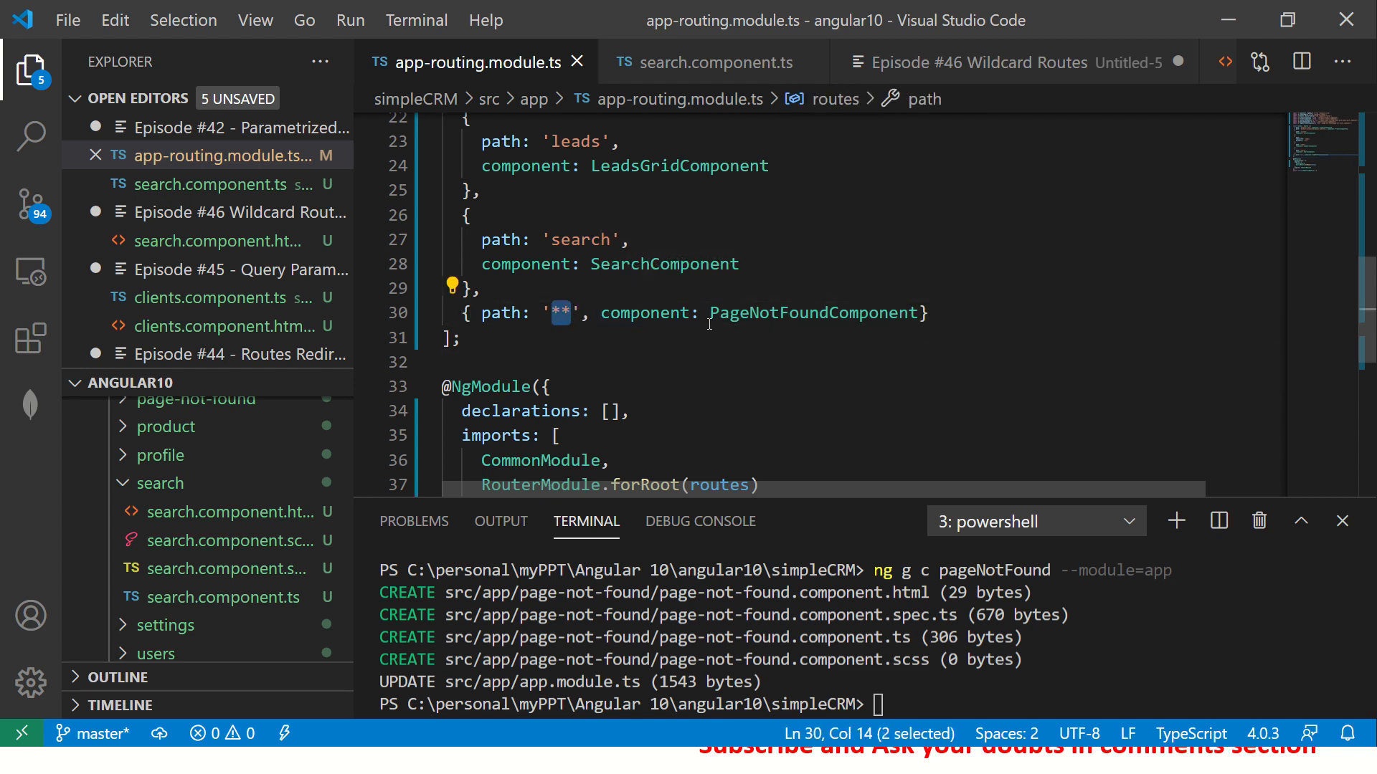
pyautogui.doubleClick(815, 313)
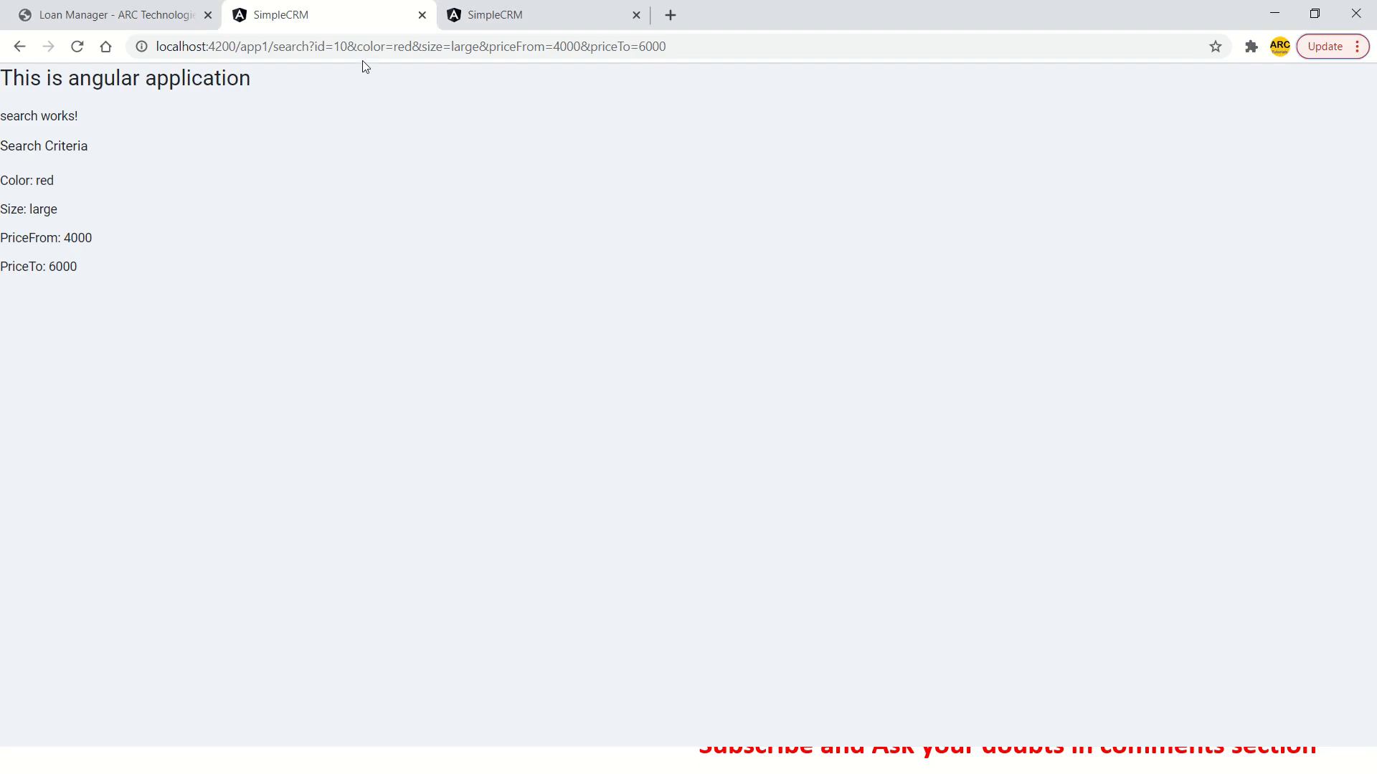
# Step: Load a made-up app URL in Chrome and confirm 'page-not-found works!' appears
pyautogui.click(405, 46)
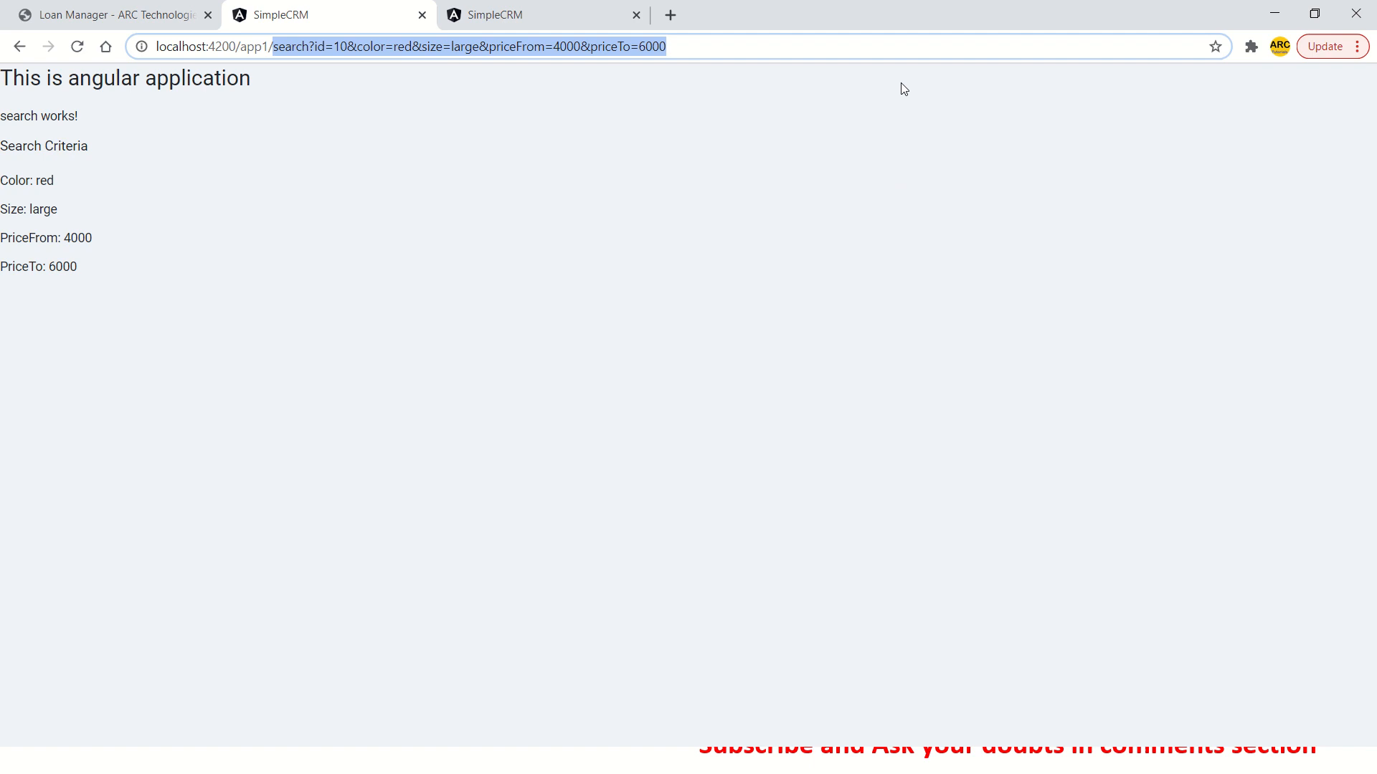
pyautogui.write('ryrtyry 6')
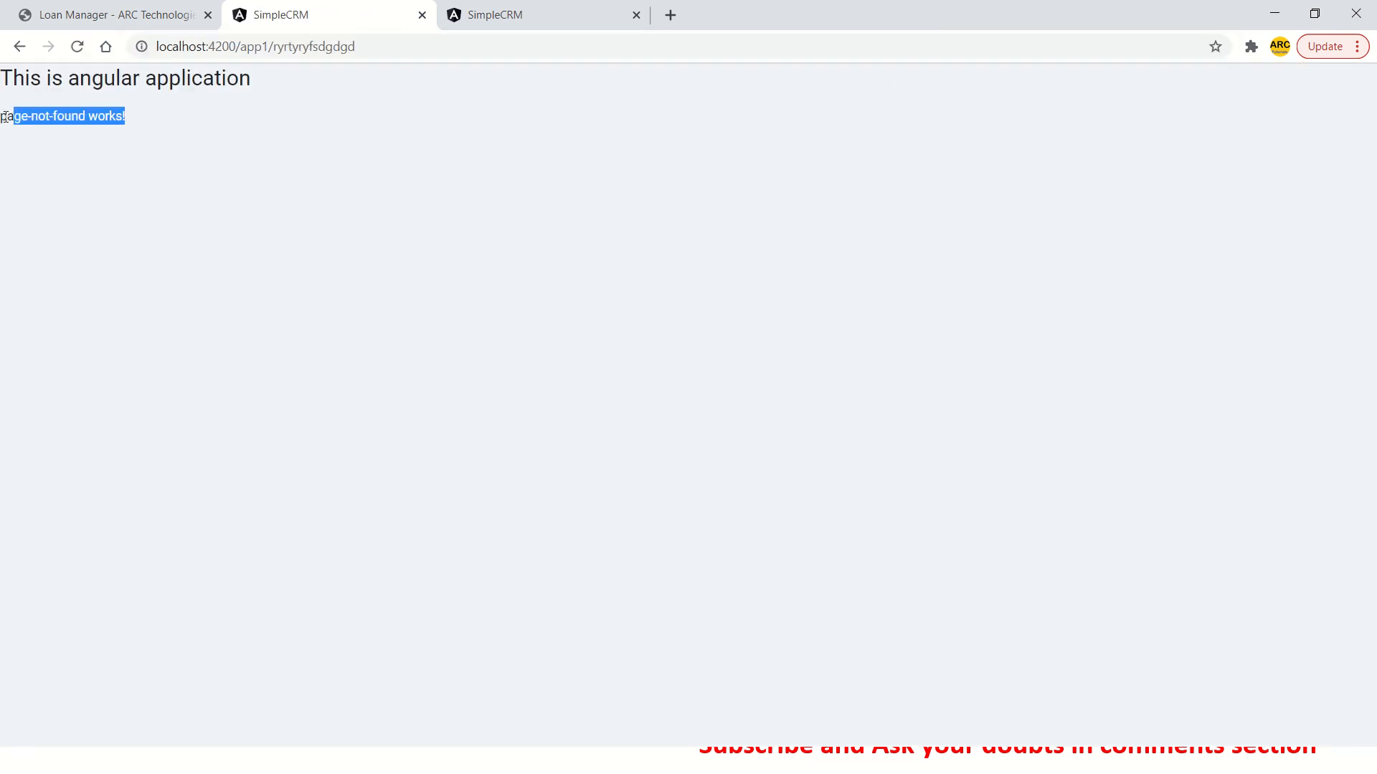
pyautogui.click(271, 105)
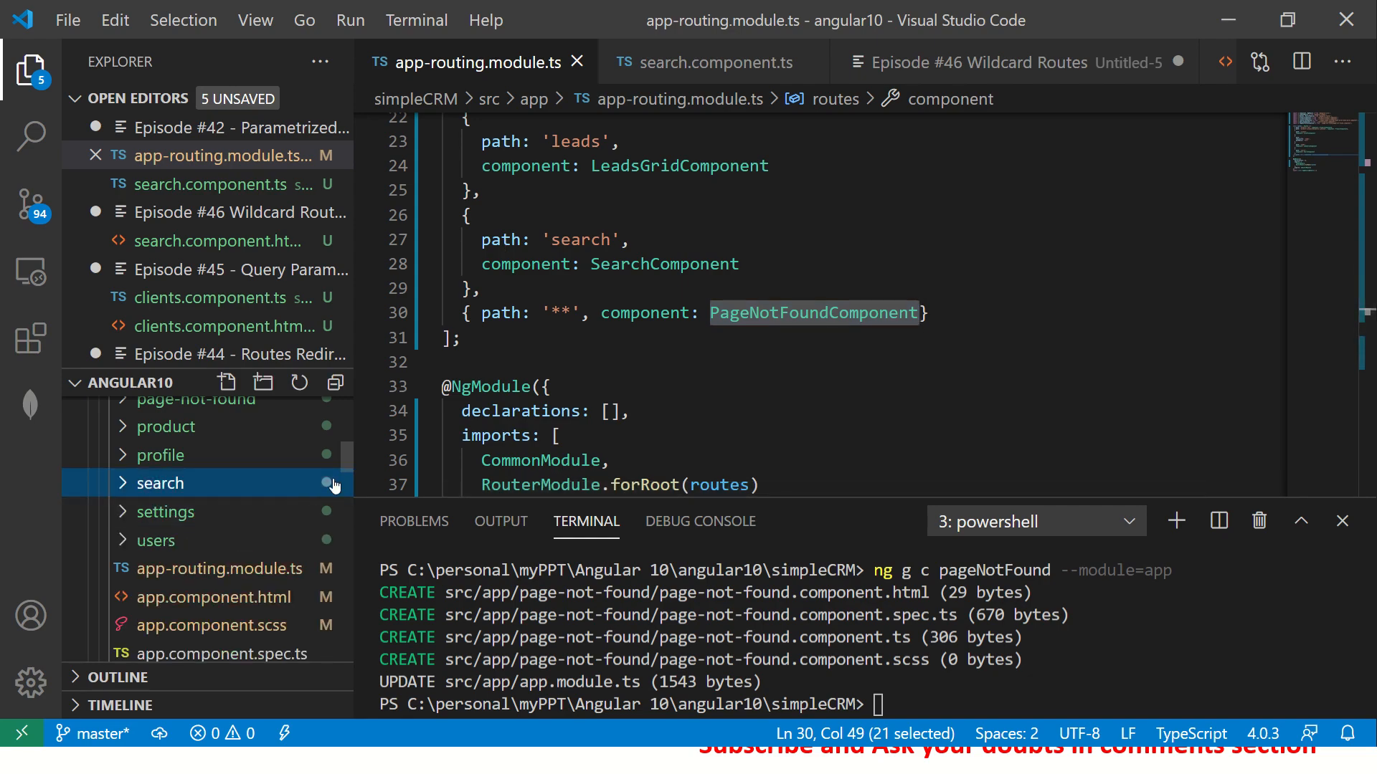
# Step: Replace the page-not-found template text with 'Howdy 404 - the page you are looking for does not exist here'
pyautogui.click(187, 477)
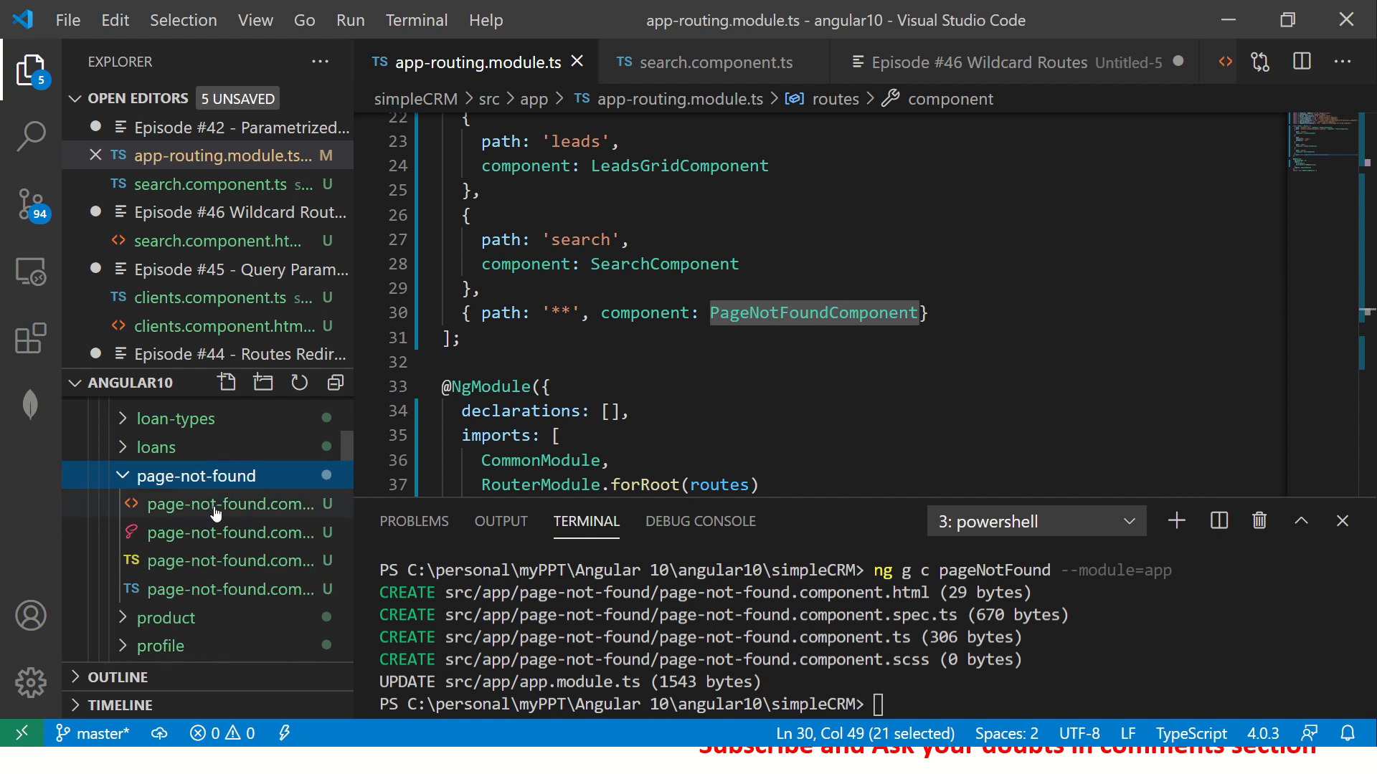
pyautogui.click(234, 503)
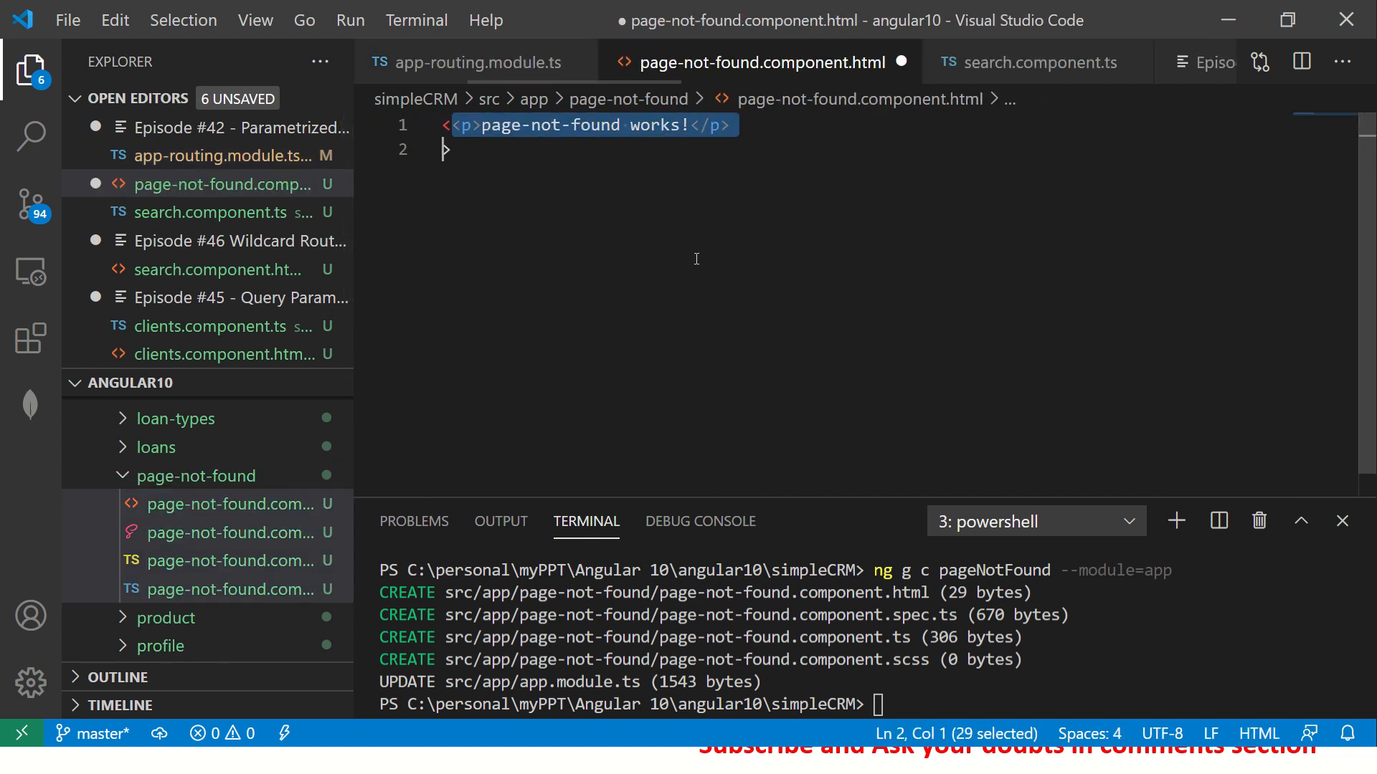
pyautogui.press('Delete')
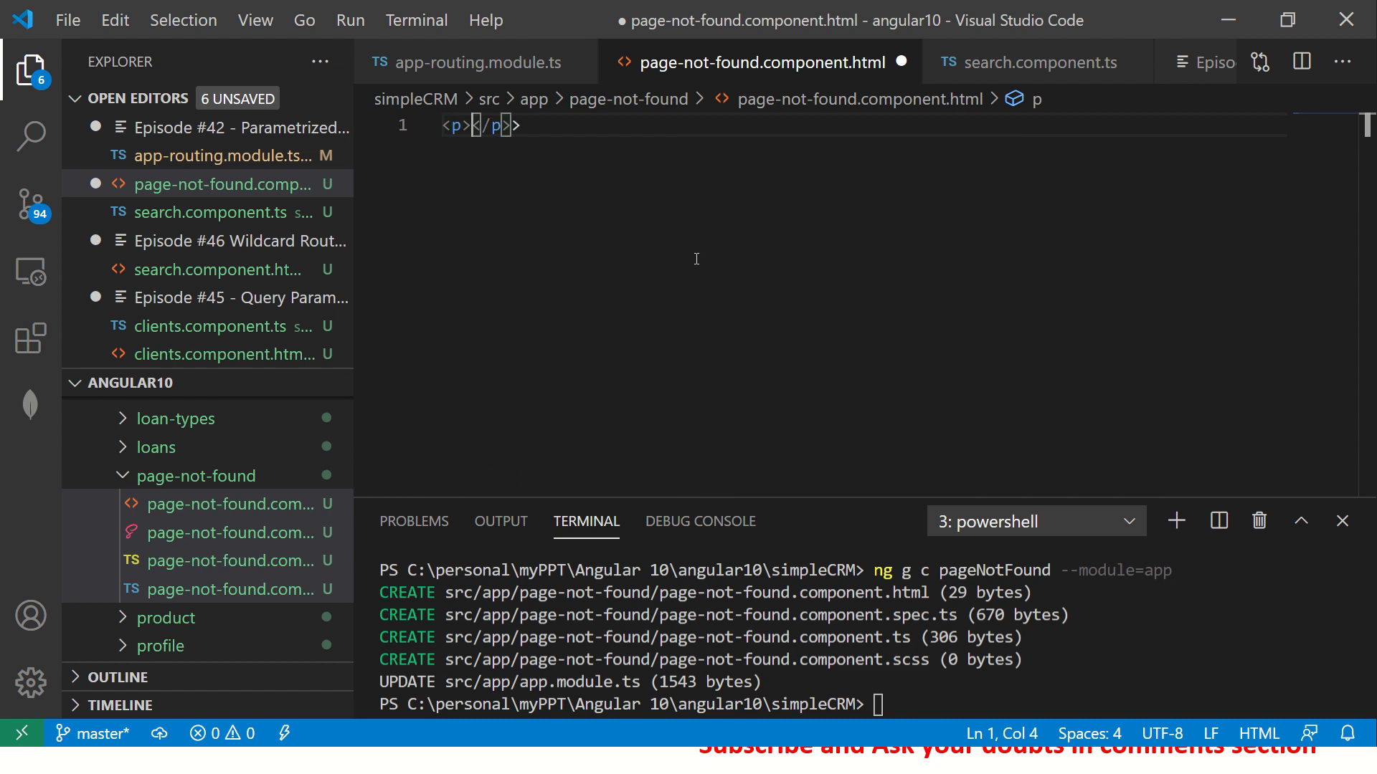
pyautogui.write('Howdy - the page you are')
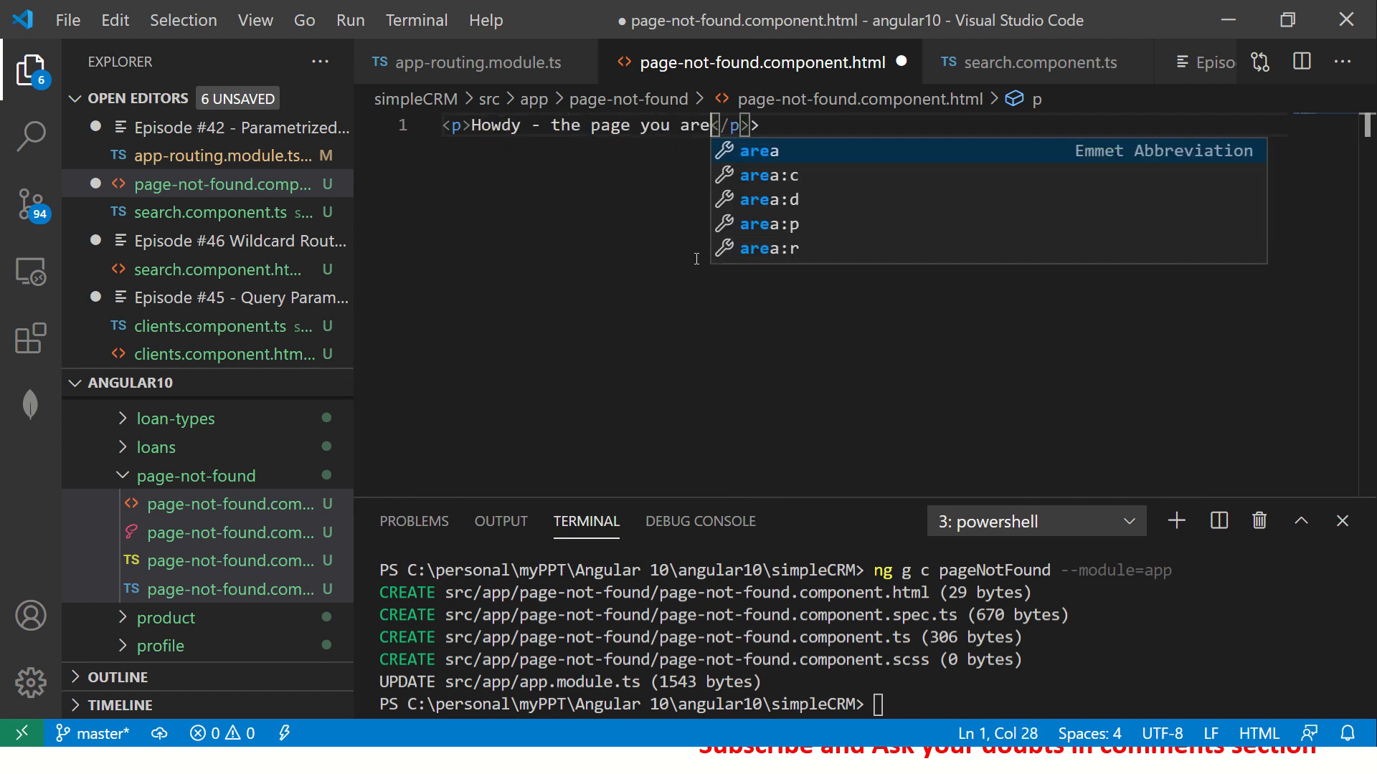
pyautogui.write('looking for does not exist here')
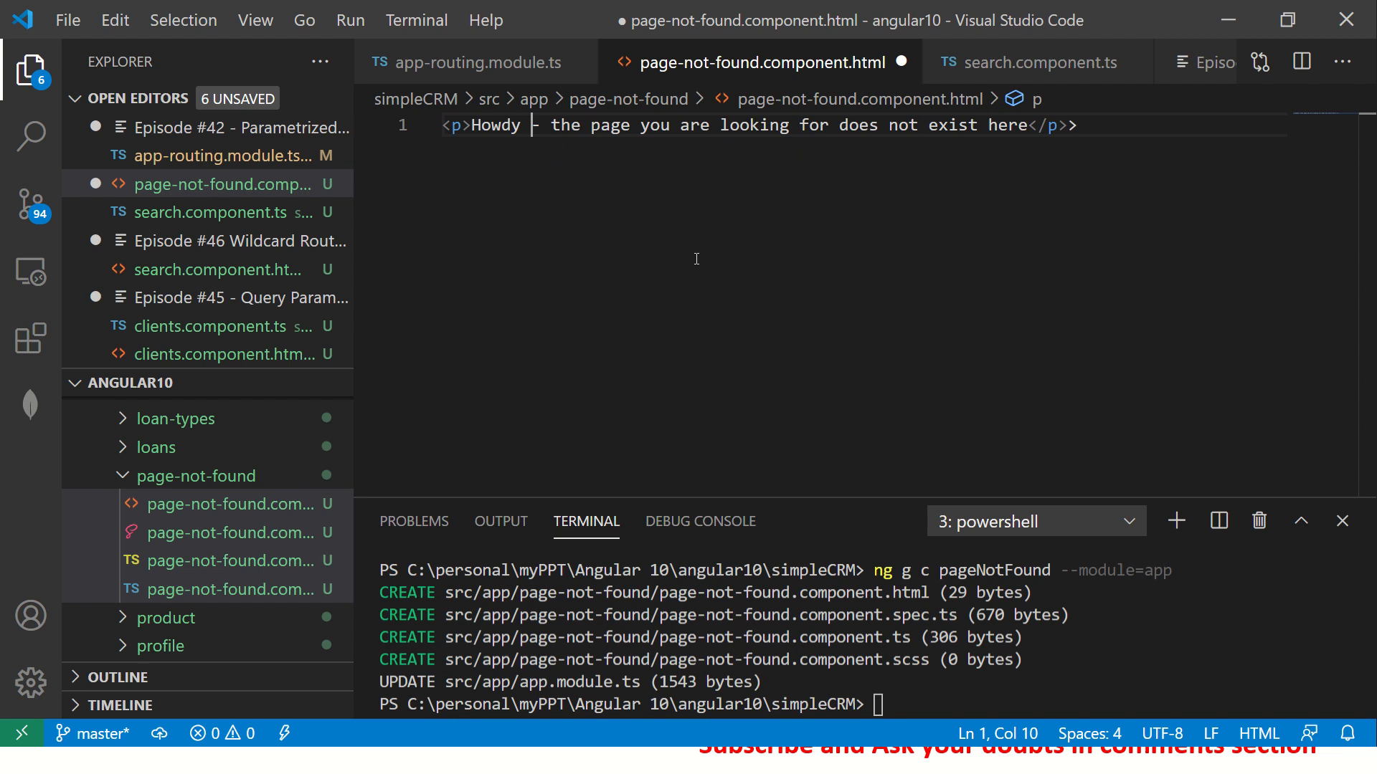
pyautogui.press('alt+tab')
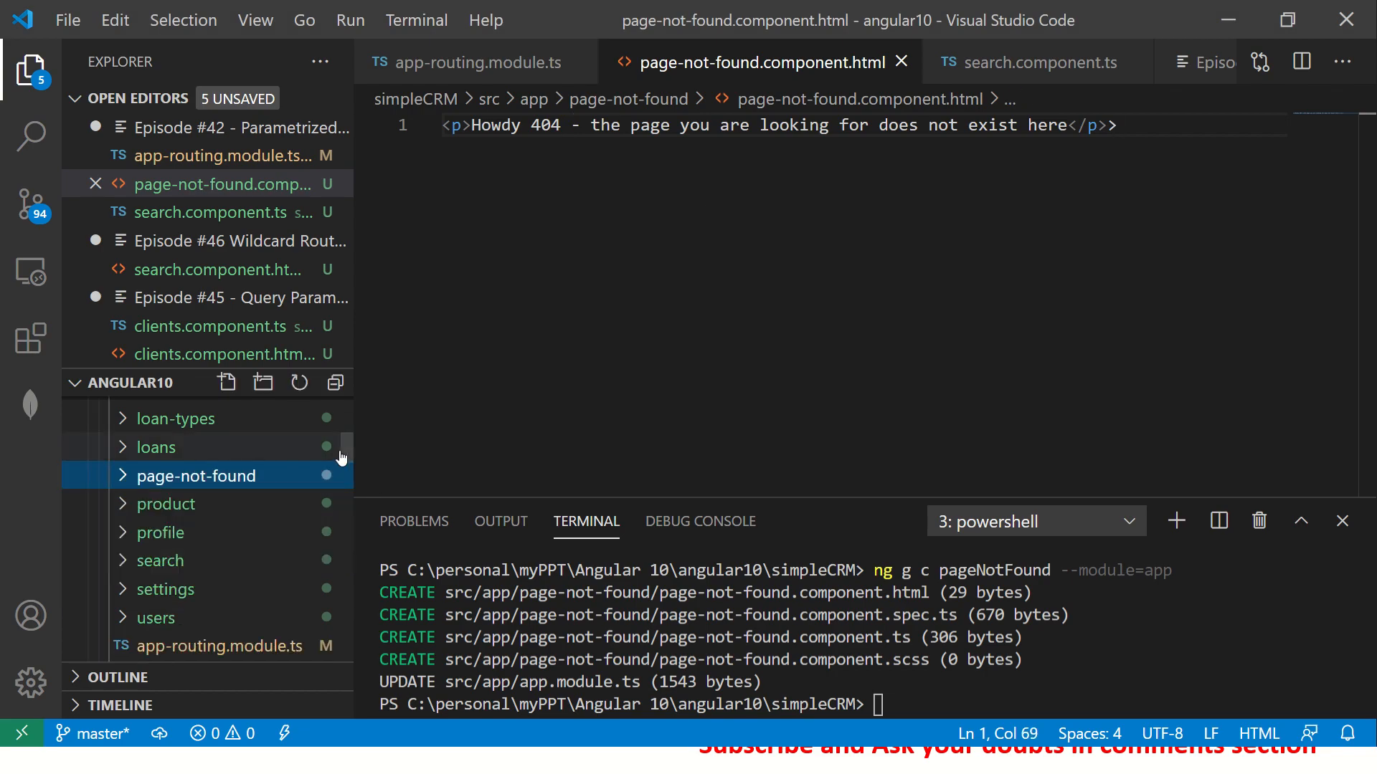
# Step: Paste { path: '**', component: PageNotFoundComponent } before the search route in the routing module
pyautogui.click(472, 62)
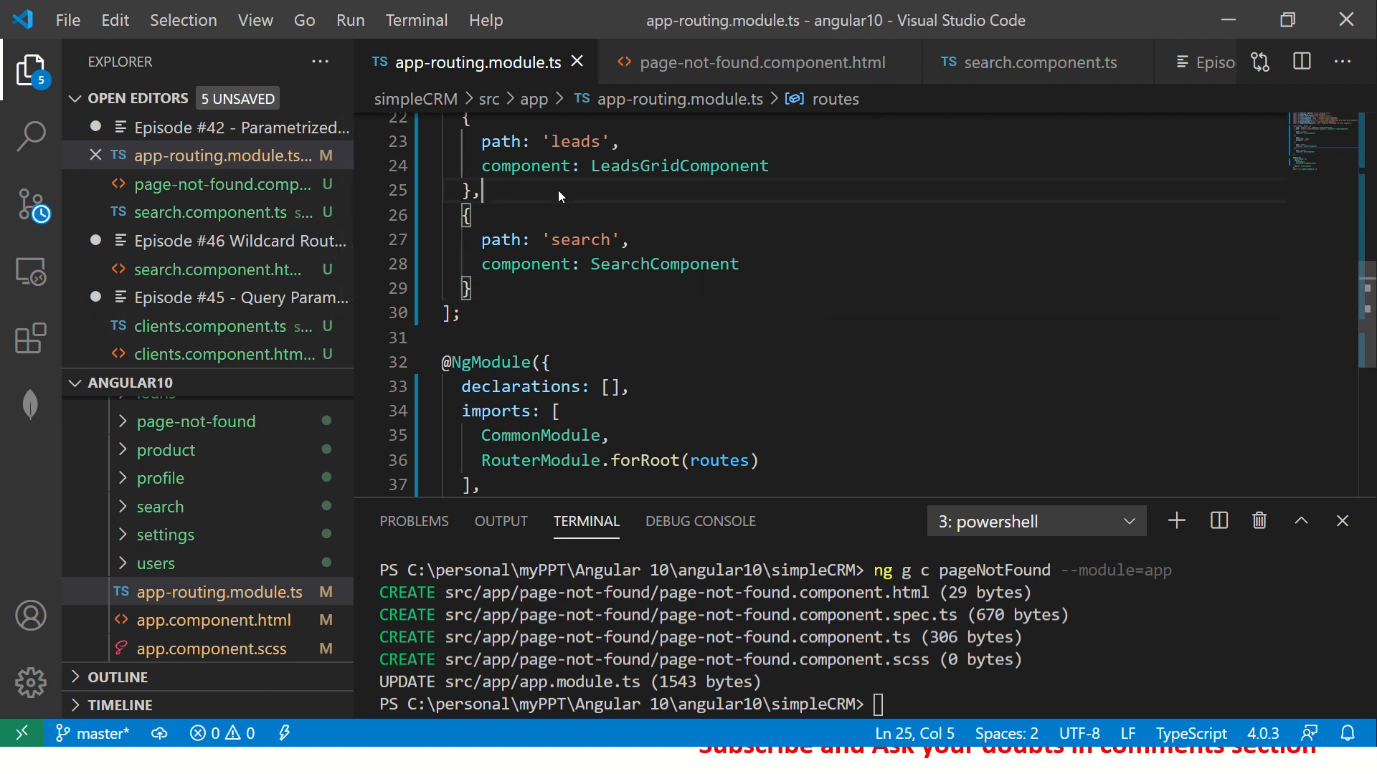
pyautogui.write("{ path: '**', component: PageNotFoundComponent},")
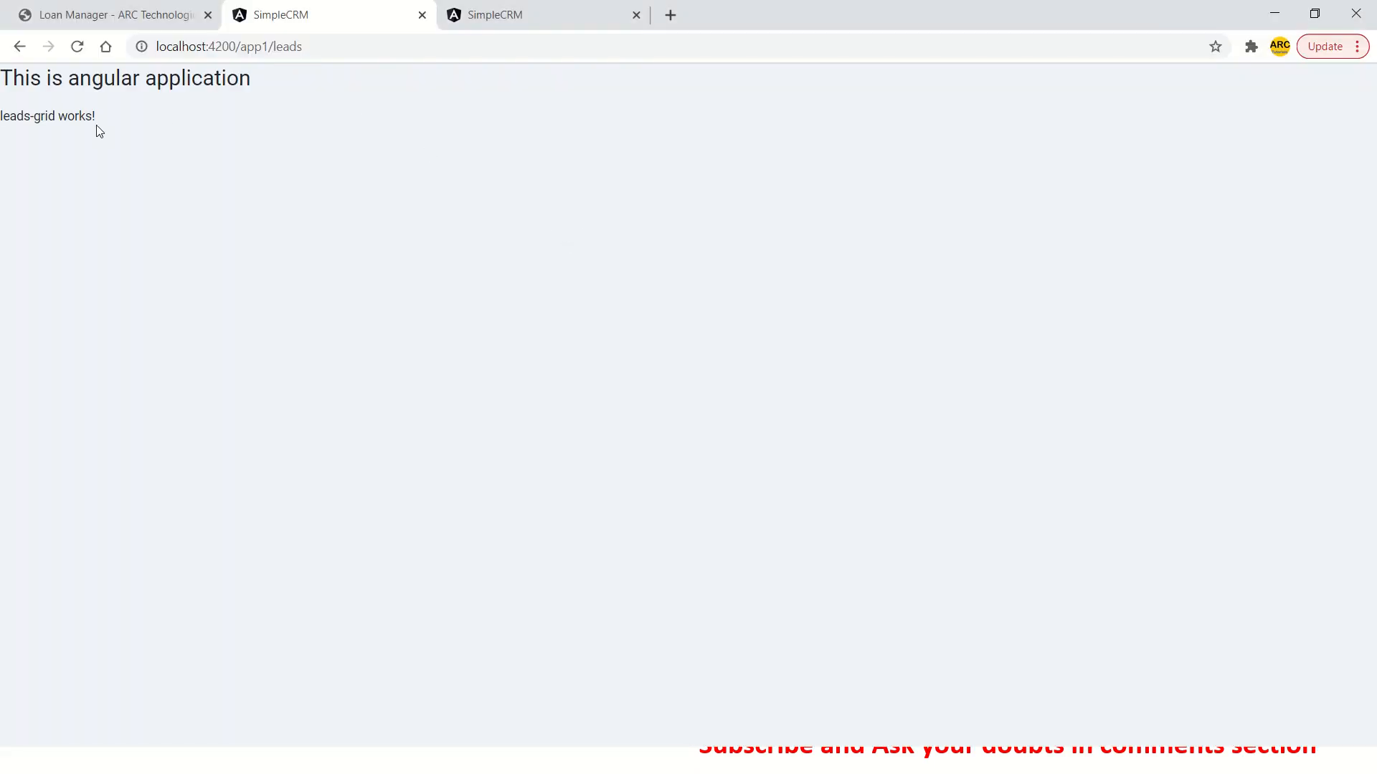
# Step: Load a random route and search?id=10 in Chrome to see the 404 message wrongly shown
pyautogui.doubleClick(287, 46)
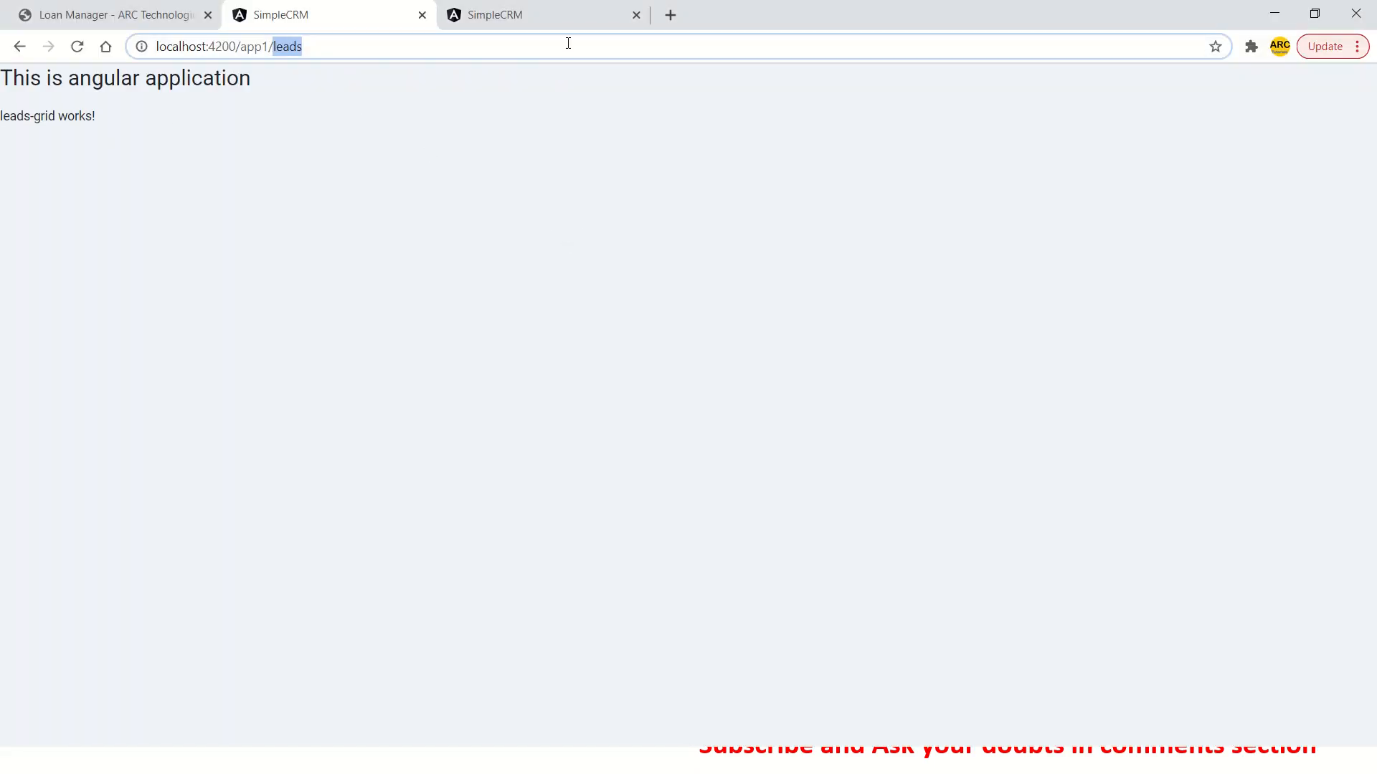
pyautogui.write('eertert')
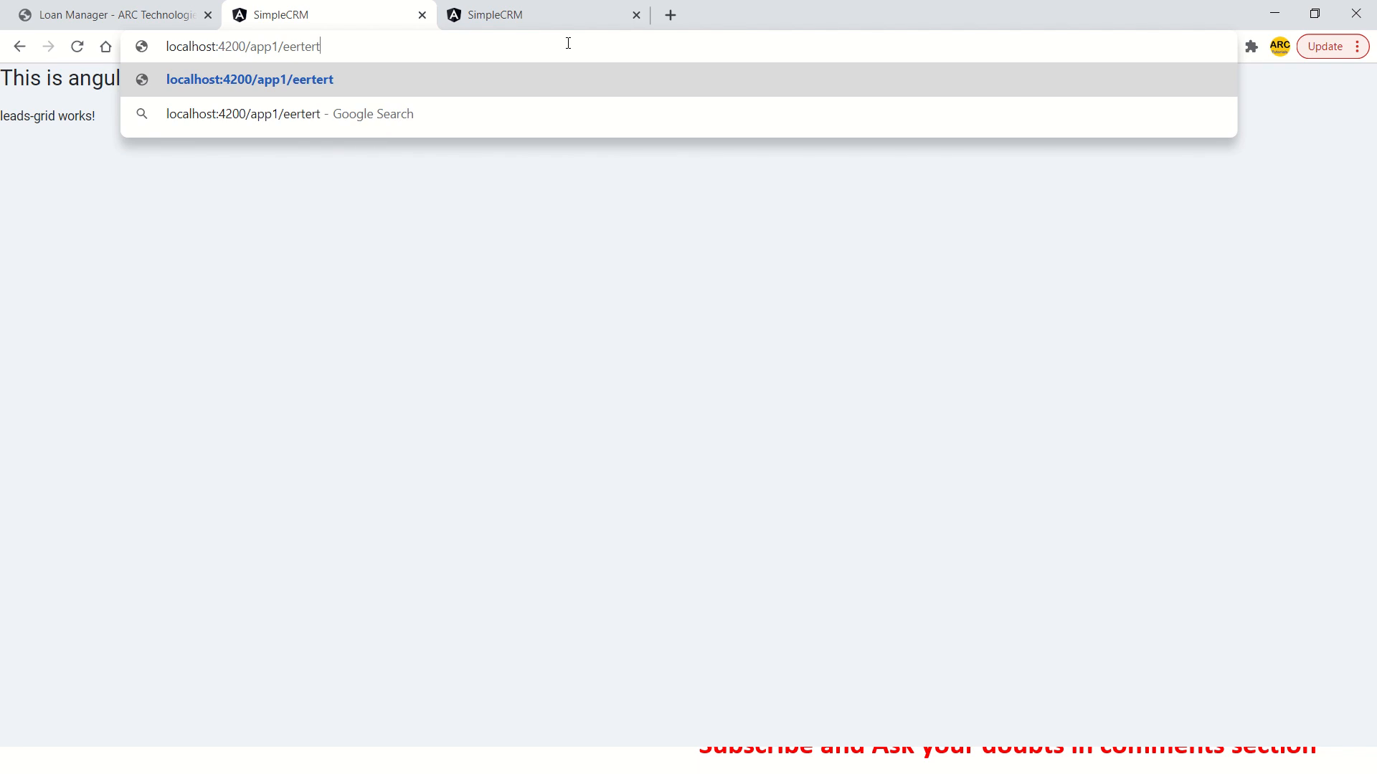
pyautogui.press('Enter')
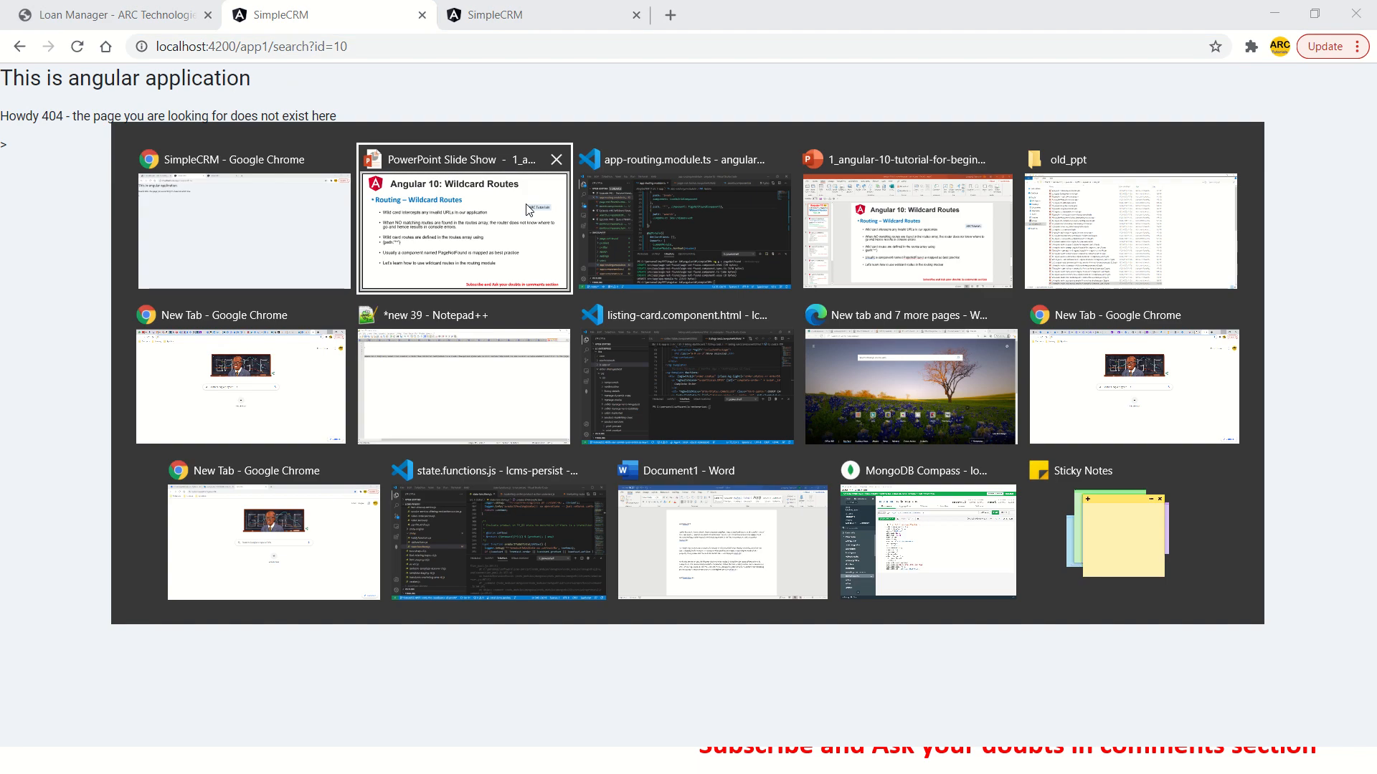
pyautogui.click(686, 230)
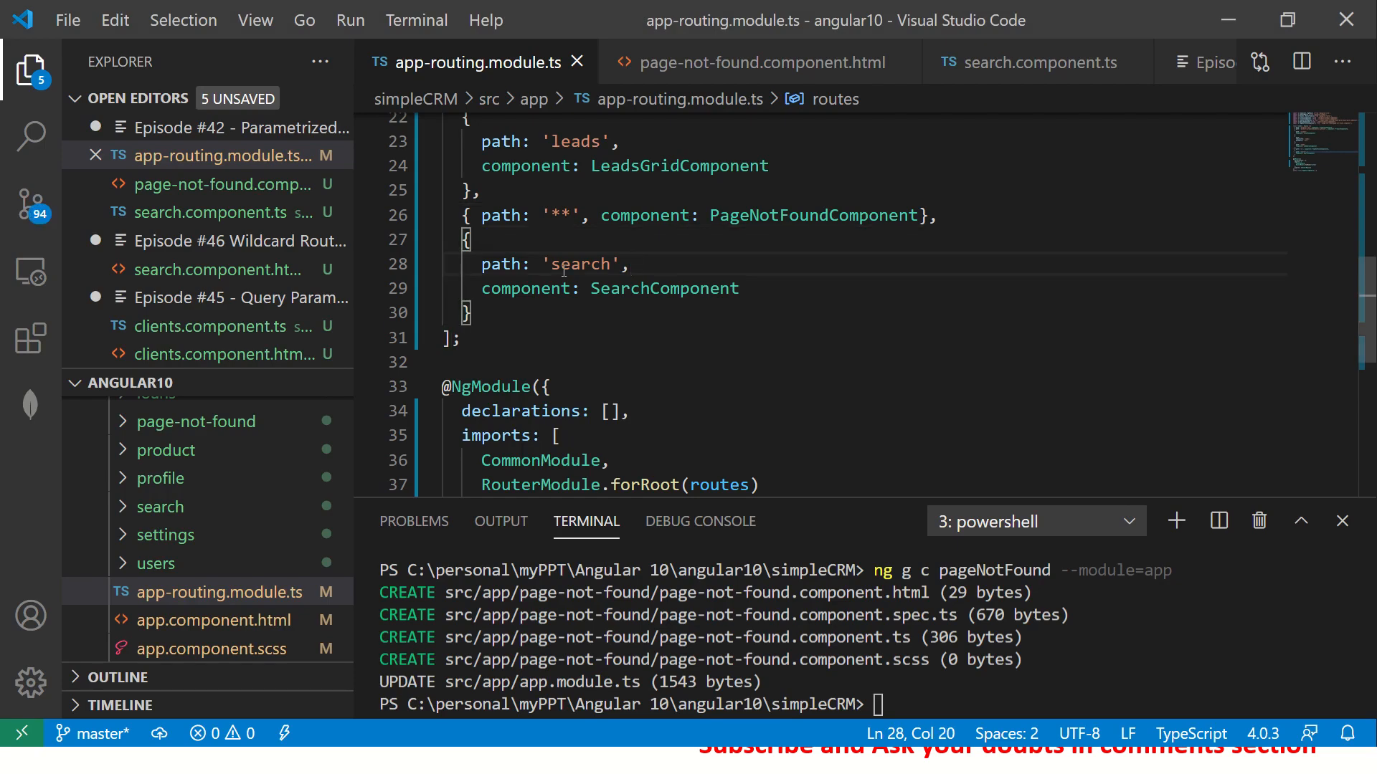
# Step: Move the '**' route back after search, then test a random URL like fggfhdfgh shows Howdy 404
pyautogui.click(578, 307)
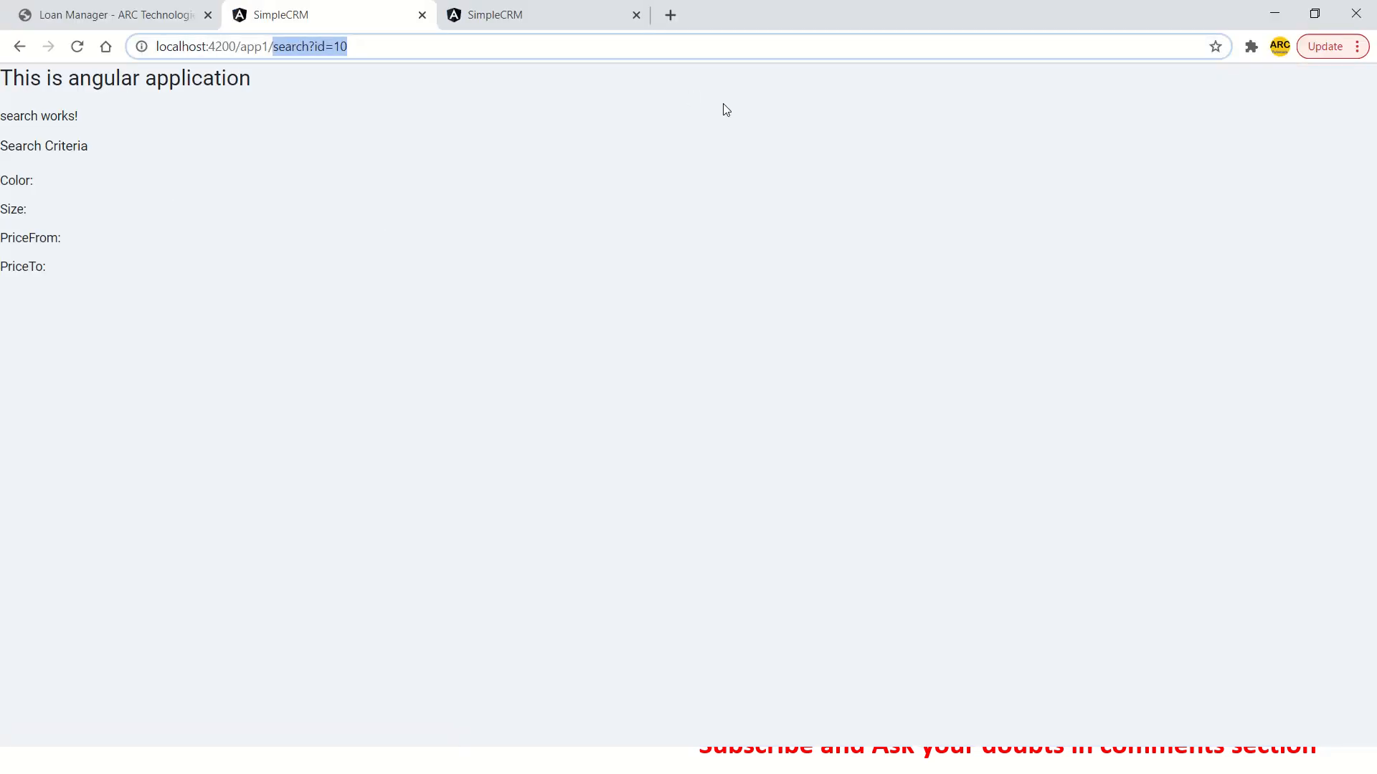
pyautogui.write('fggfhdfgh')
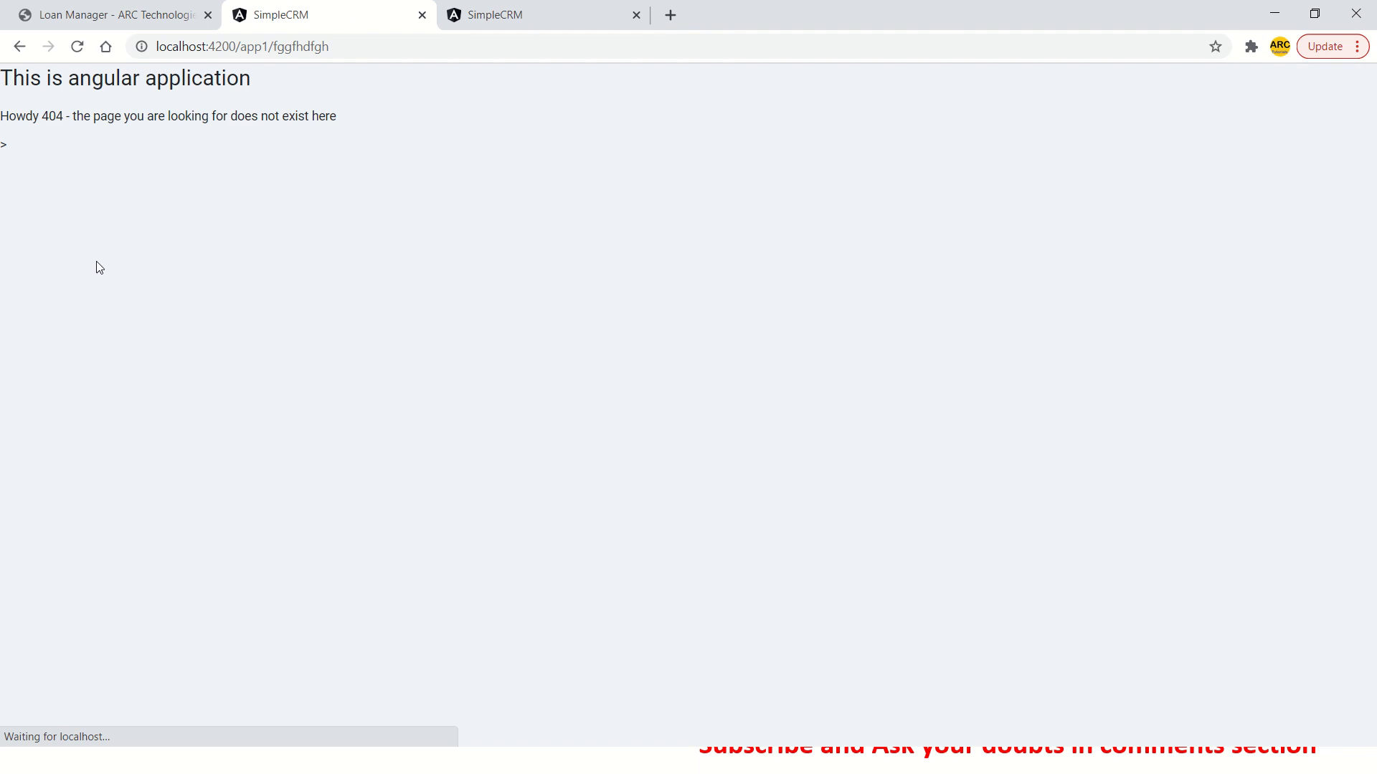